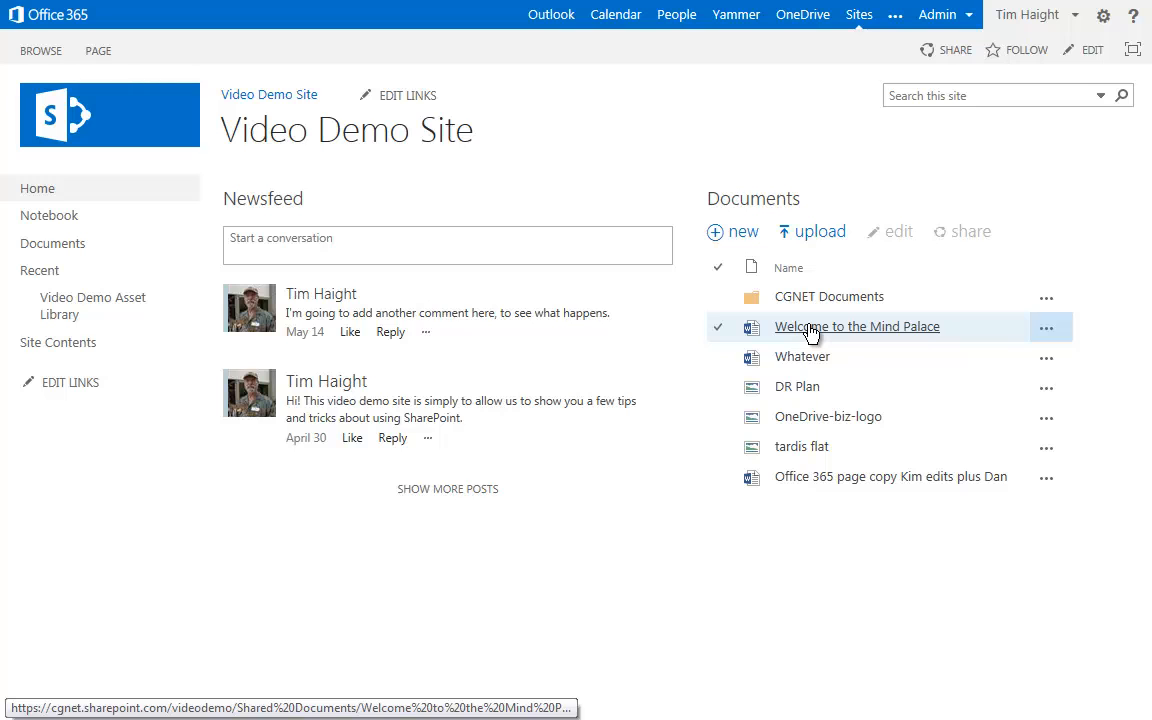
Step: Open 'Welcome to the Mind Palace' from the Documents library with its Yammer conversations alongside
{"action": "left_click", "coordinate": [856, 326]}
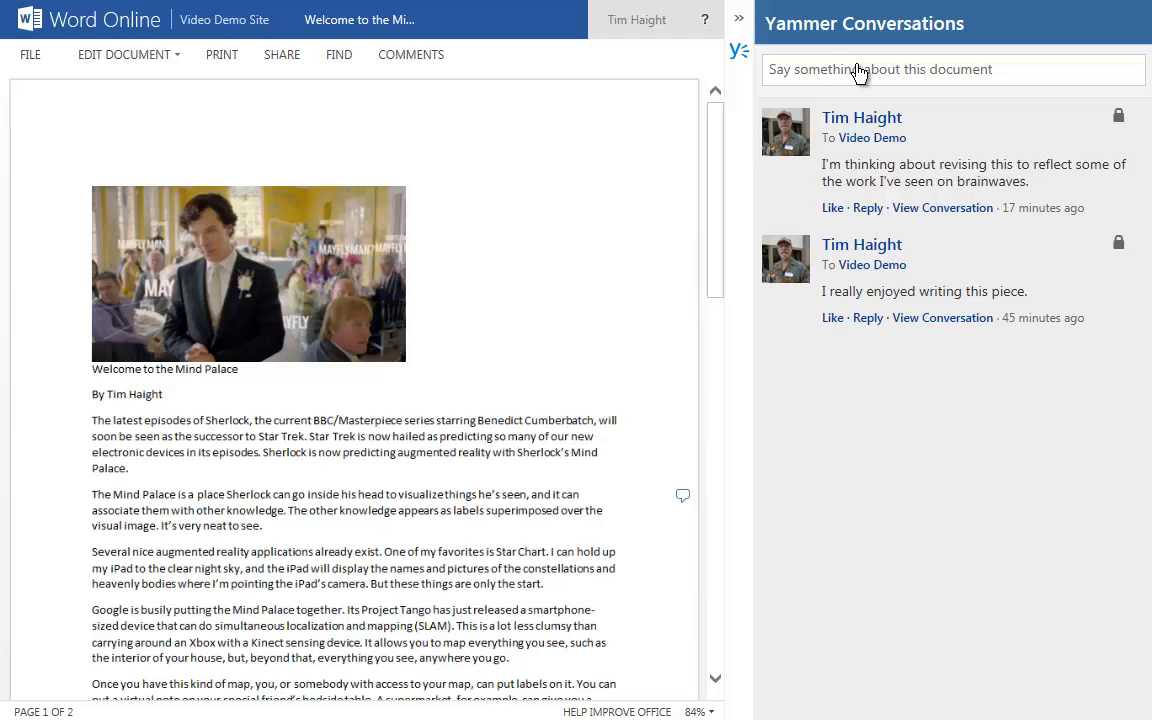
{"action": "mouse_move", "coordinate": [738, 56]}
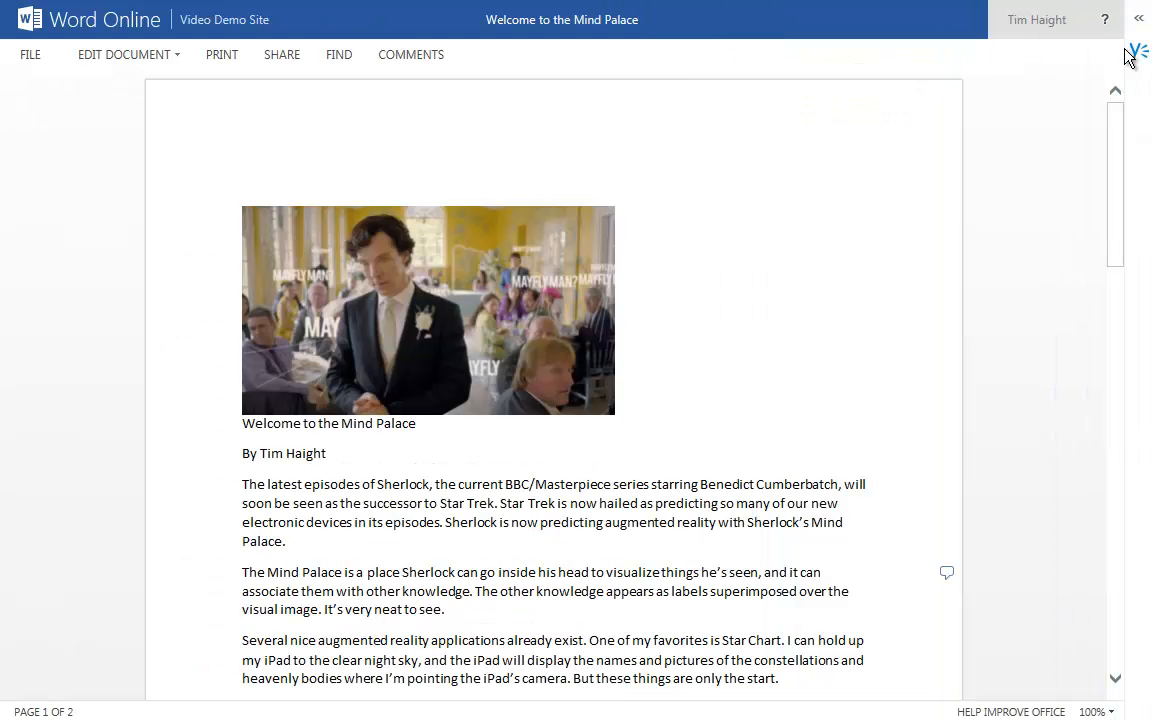
{"action": "left_click", "coordinate": [1140, 52]}
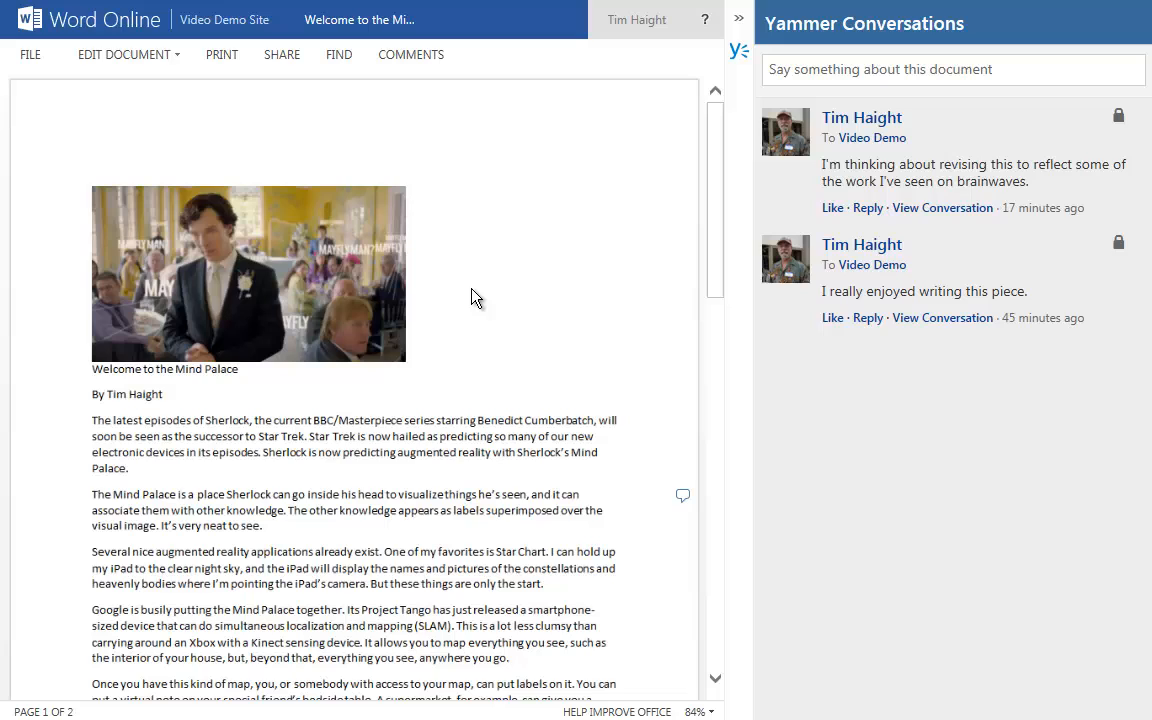
{"action": "mouse_move", "coordinate": [866, 480]}
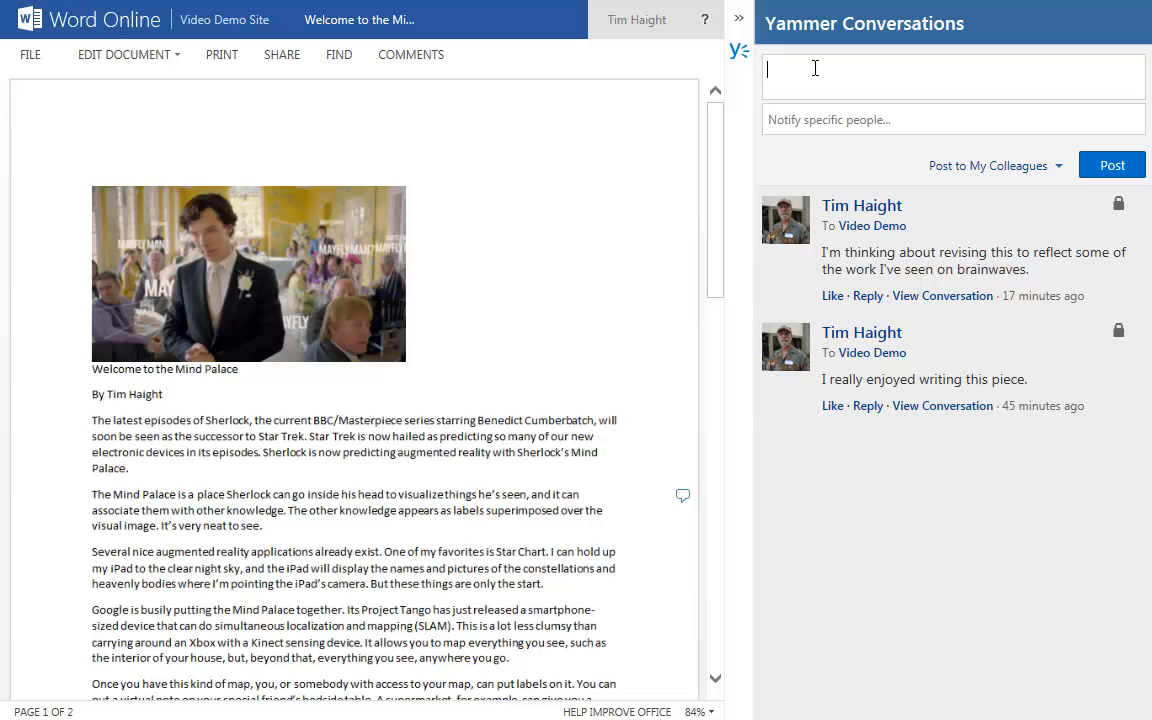
Step: Draft a post proposing the title "Augmented Reality: Welcome to the Mind Palace."
{"action": "type", "text": "I"}
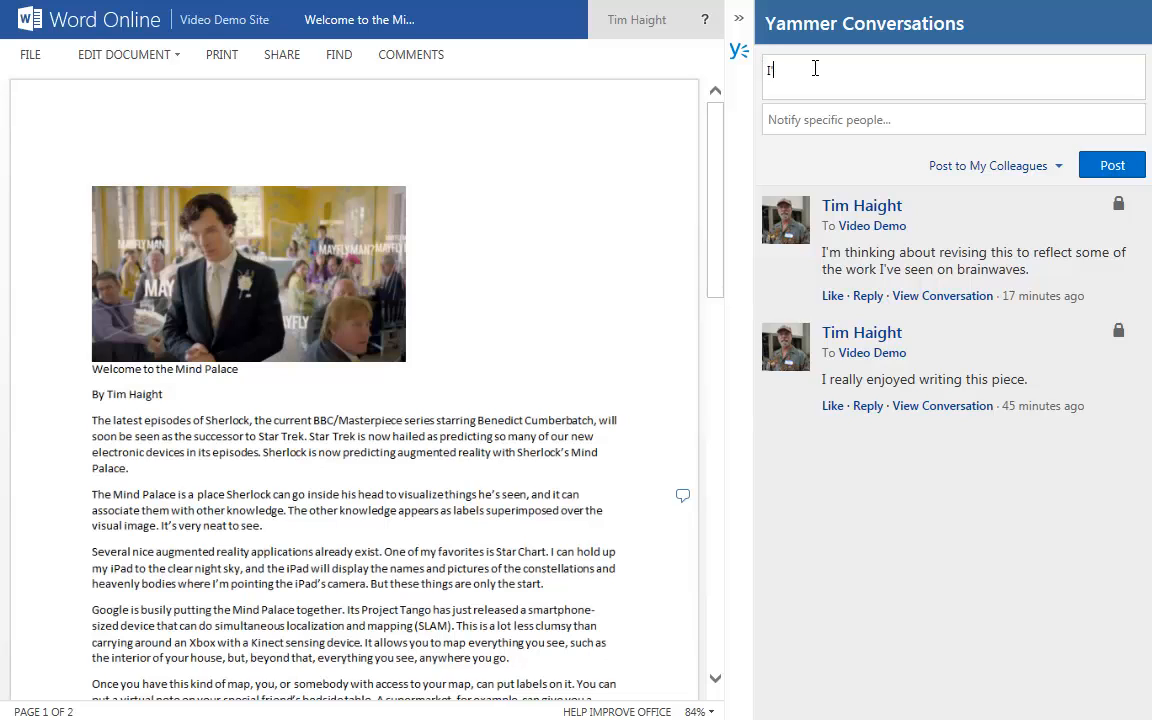
{"action": "type", "text": "'m thinking of changing the titl"}
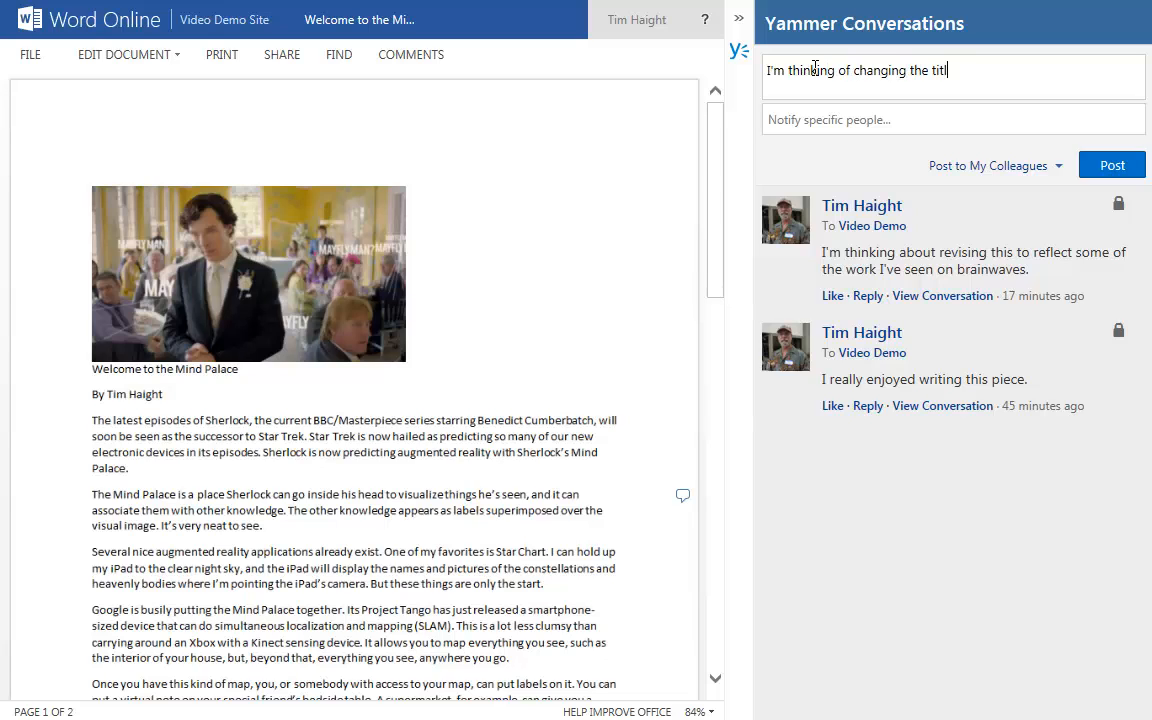
{"action": "type", "text": "e to \""}
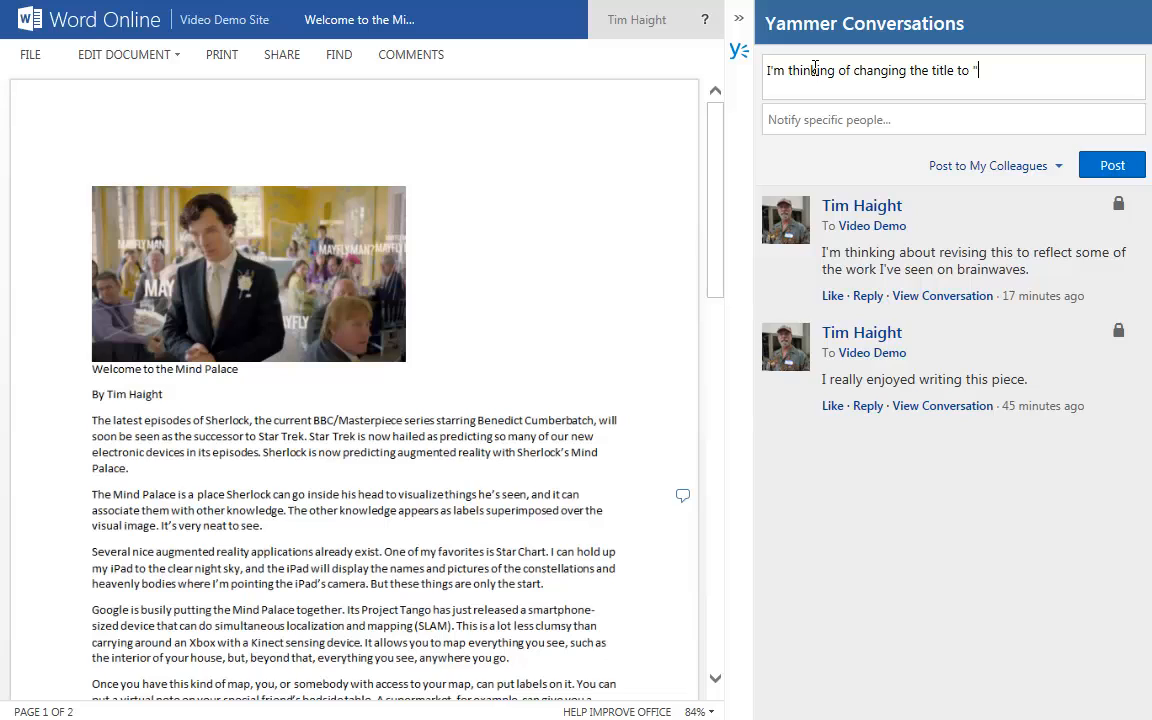
{"action": "type", "text": "Augmented"}
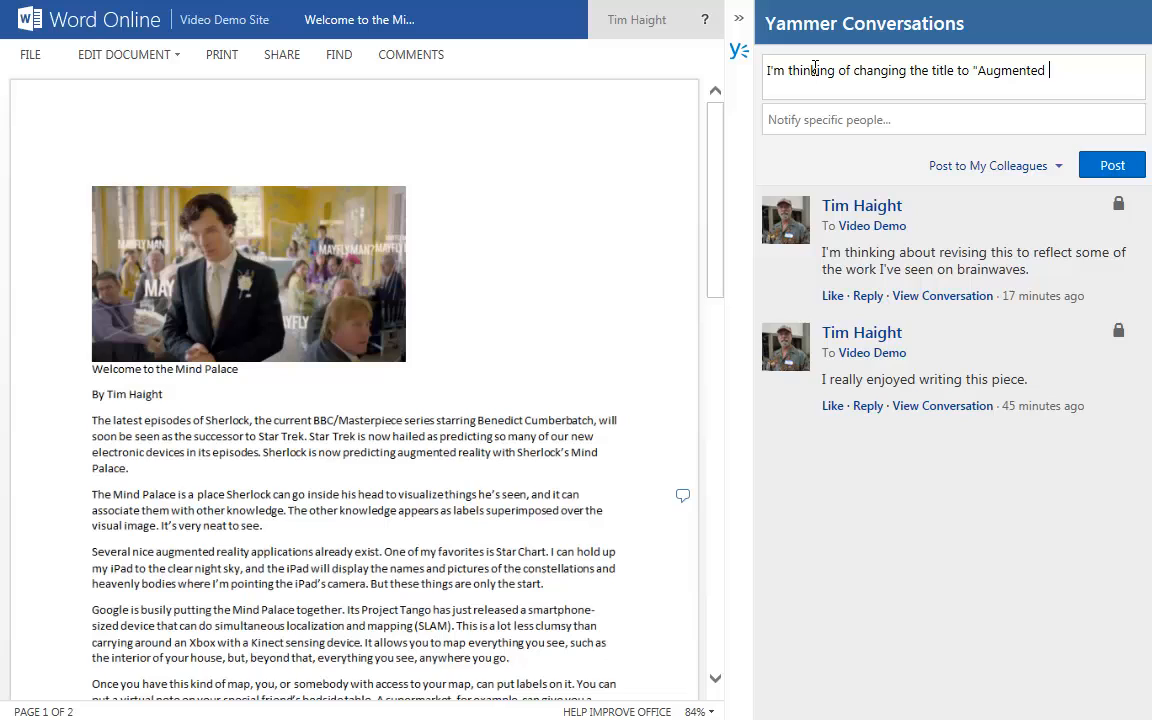
{"action": "type", "text": "Rea"}
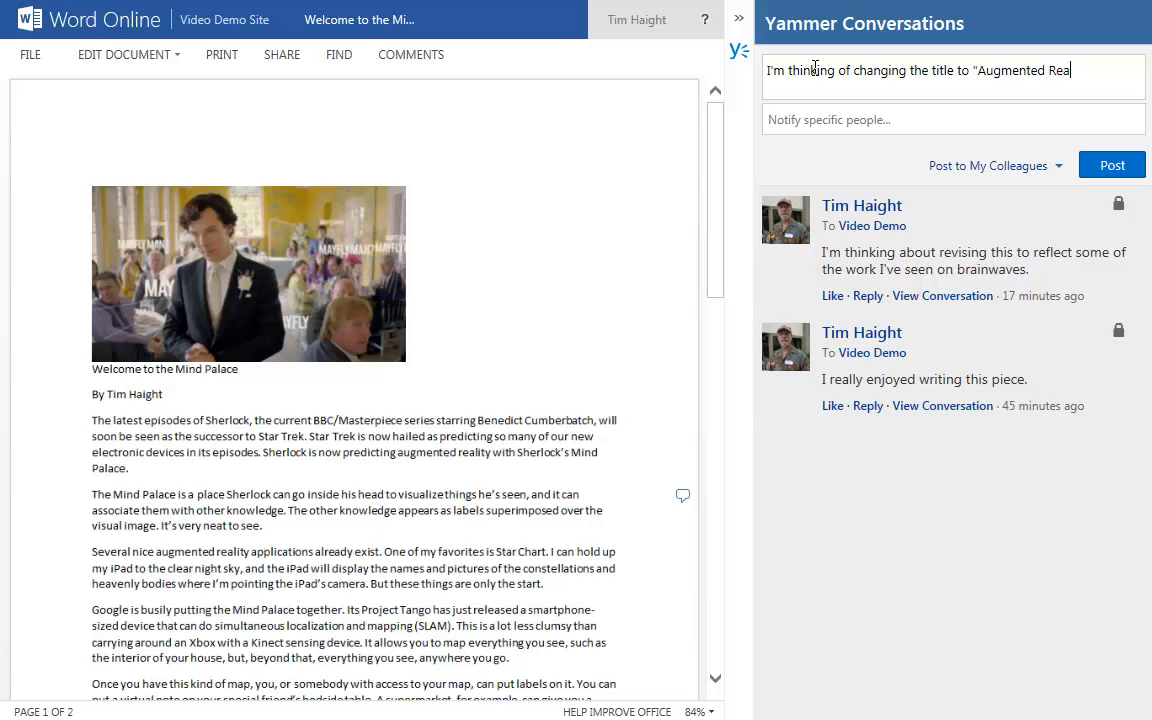
{"action": "type", "text": "lity"}
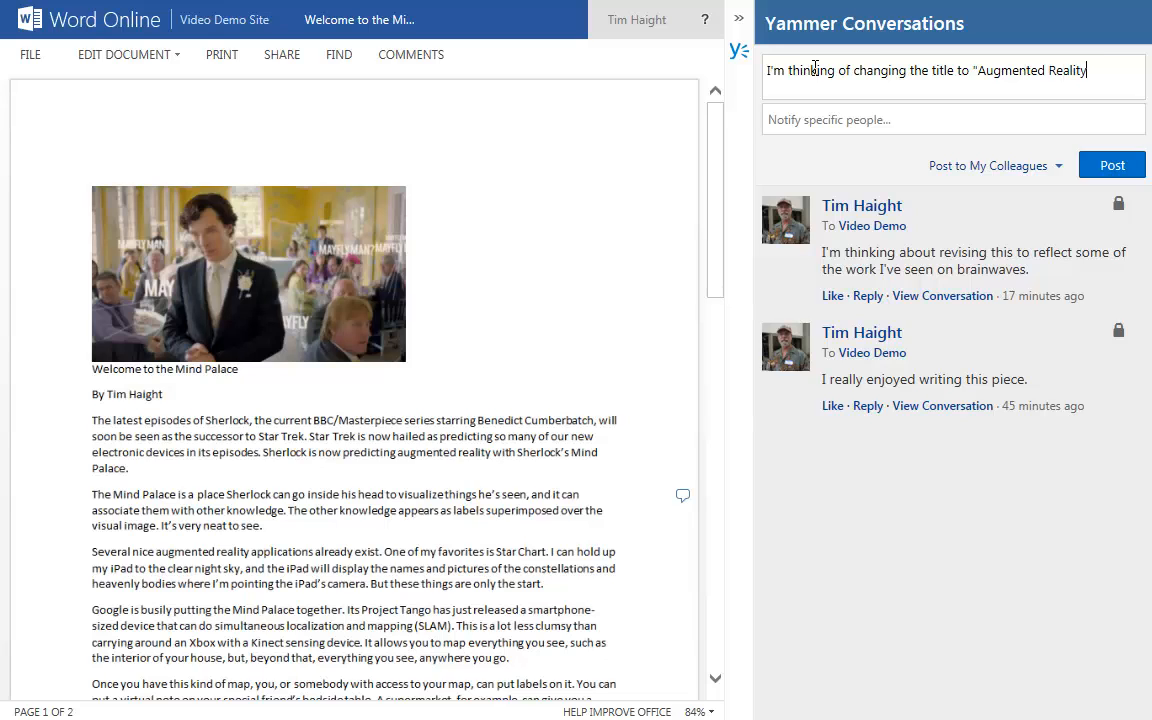
{"action": "type", "text": ": Welcome to the Mind Pa"}
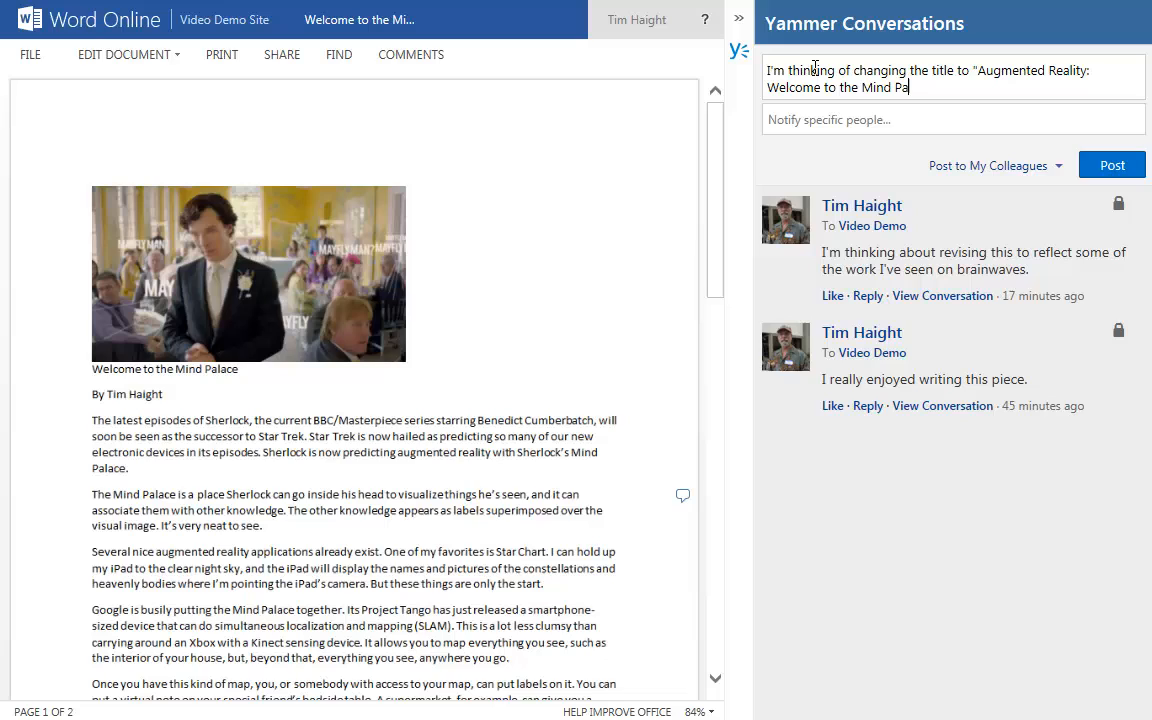
{"action": "type", "text": "lace."}
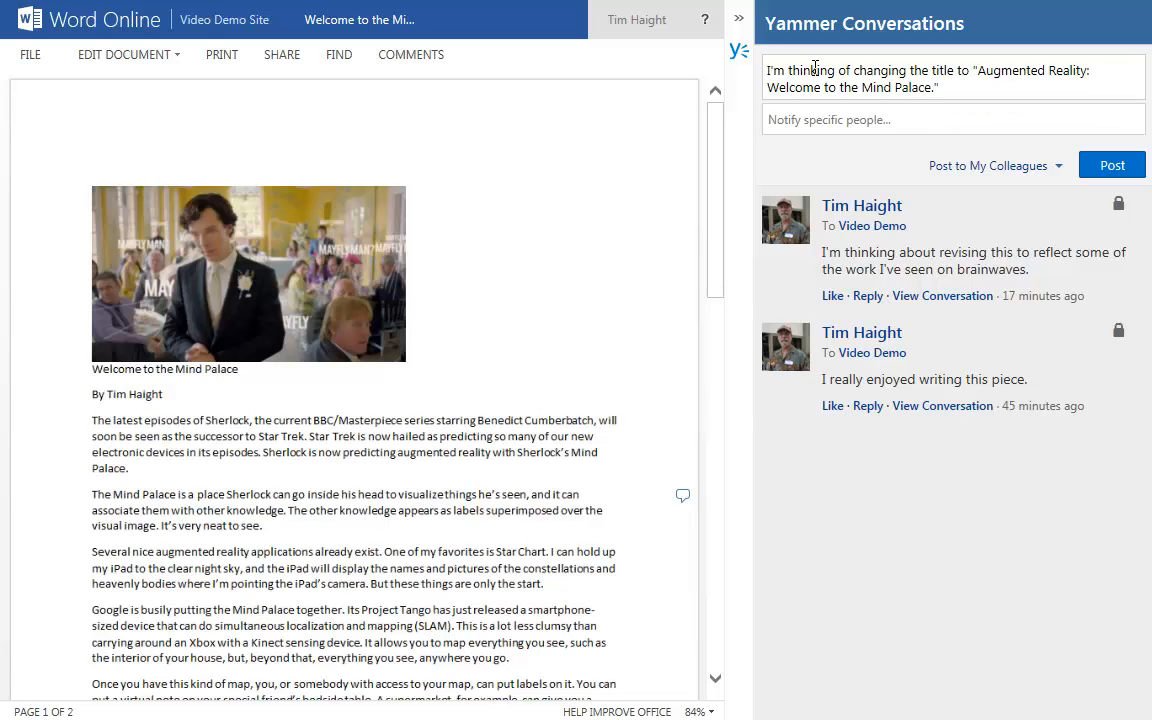
{"action": "mouse_move", "coordinate": [976, 168]}
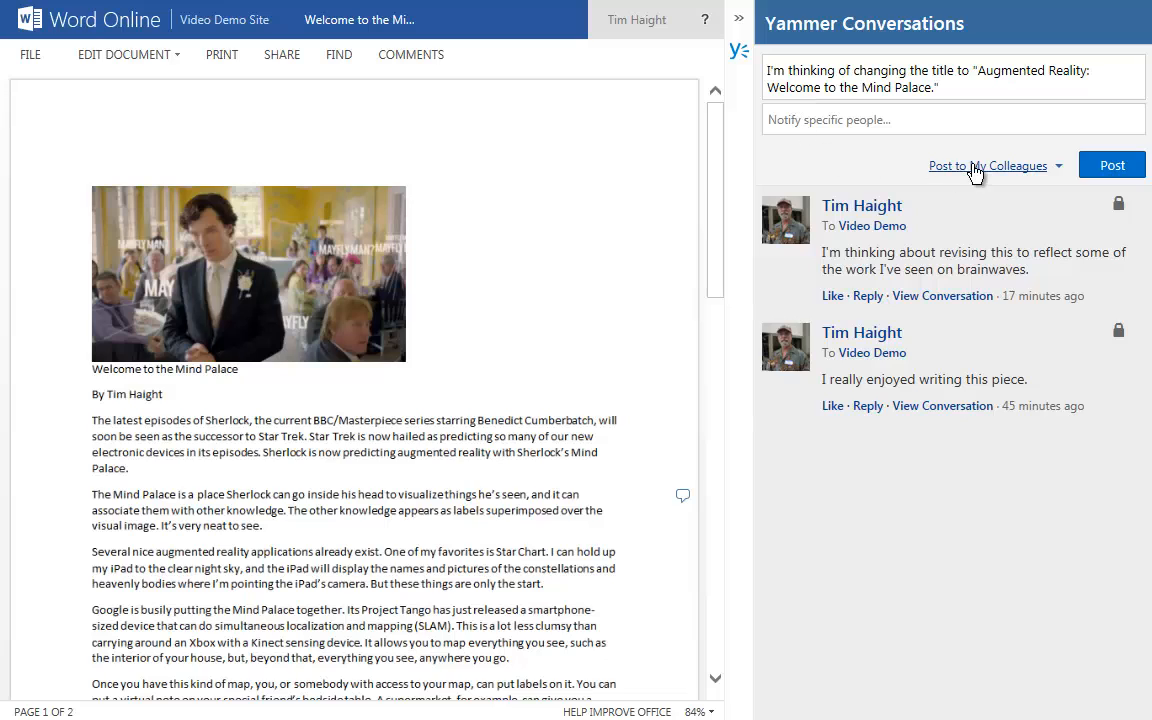
{"action": "mouse_move", "coordinate": [1036, 204]}
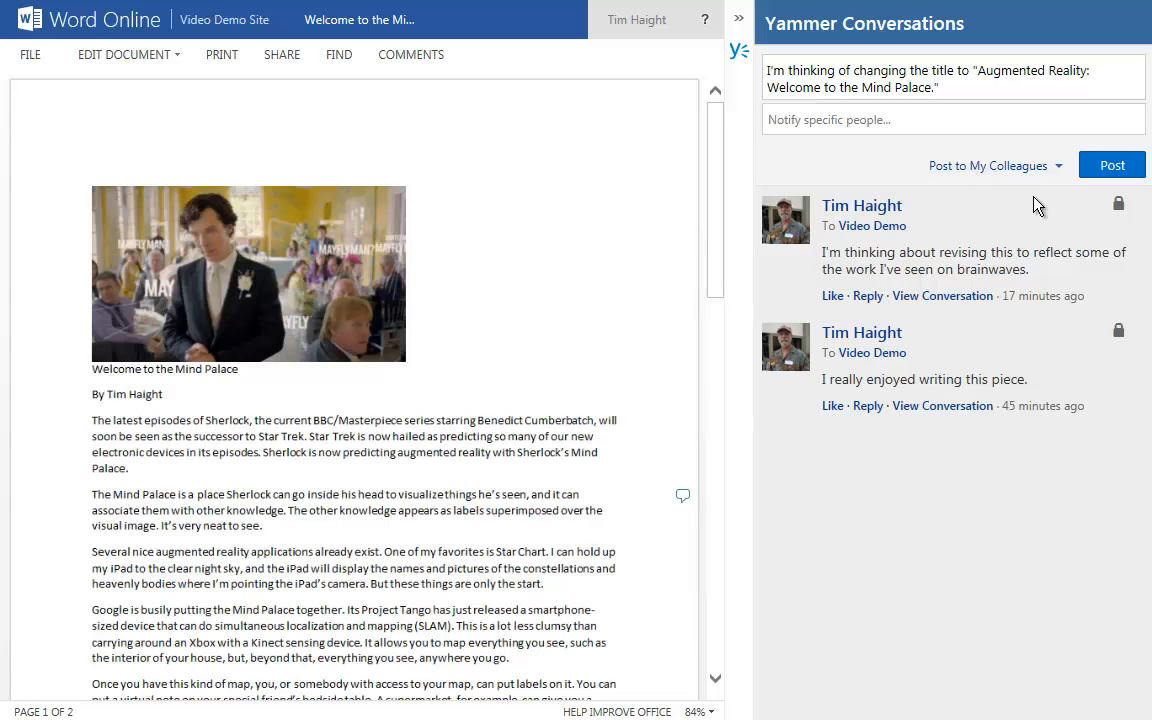
{"action": "mouse_move", "coordinate": [848, 180]}
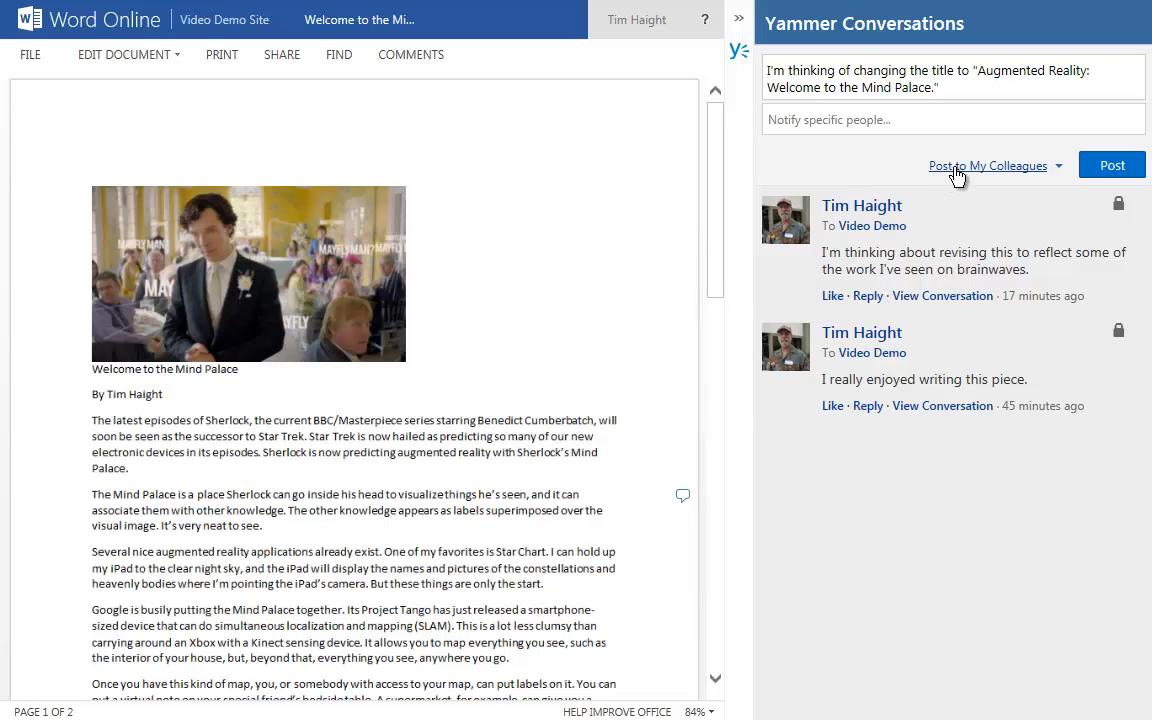
{"action": "mouse_move", "coordinate": [1064, 172]}
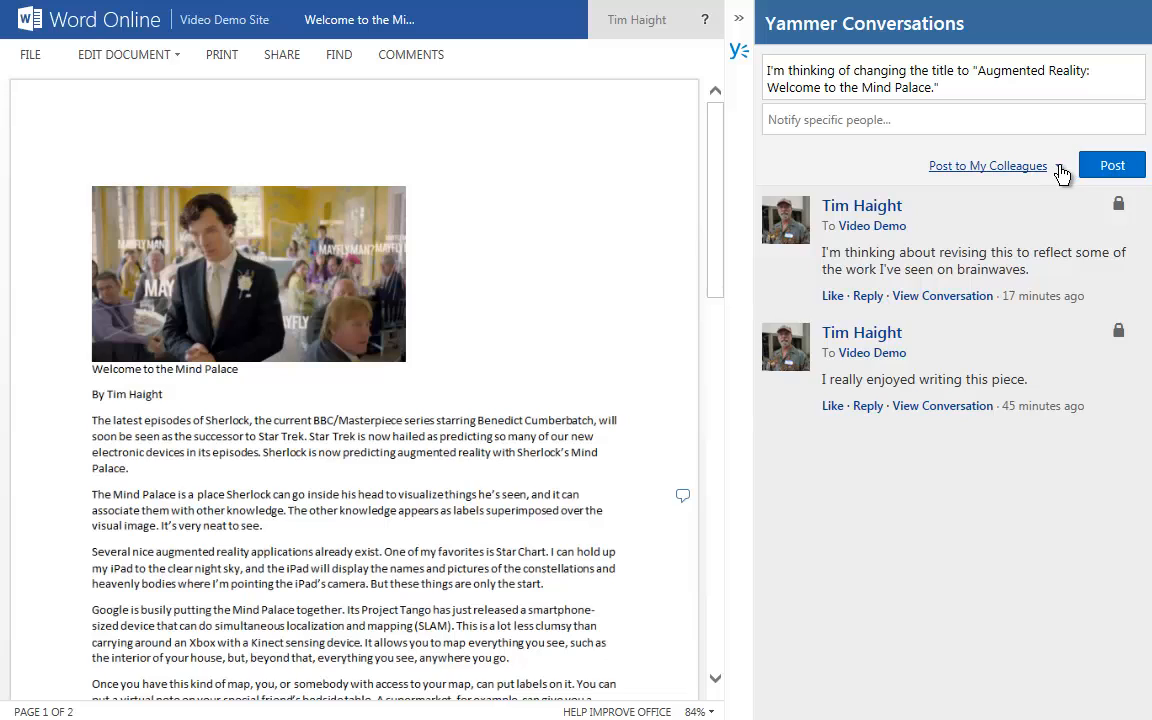
Step: Address the title-change post to the Video Demo group and publish it
{"action": "left_click", "coordinate": [988, 164]}
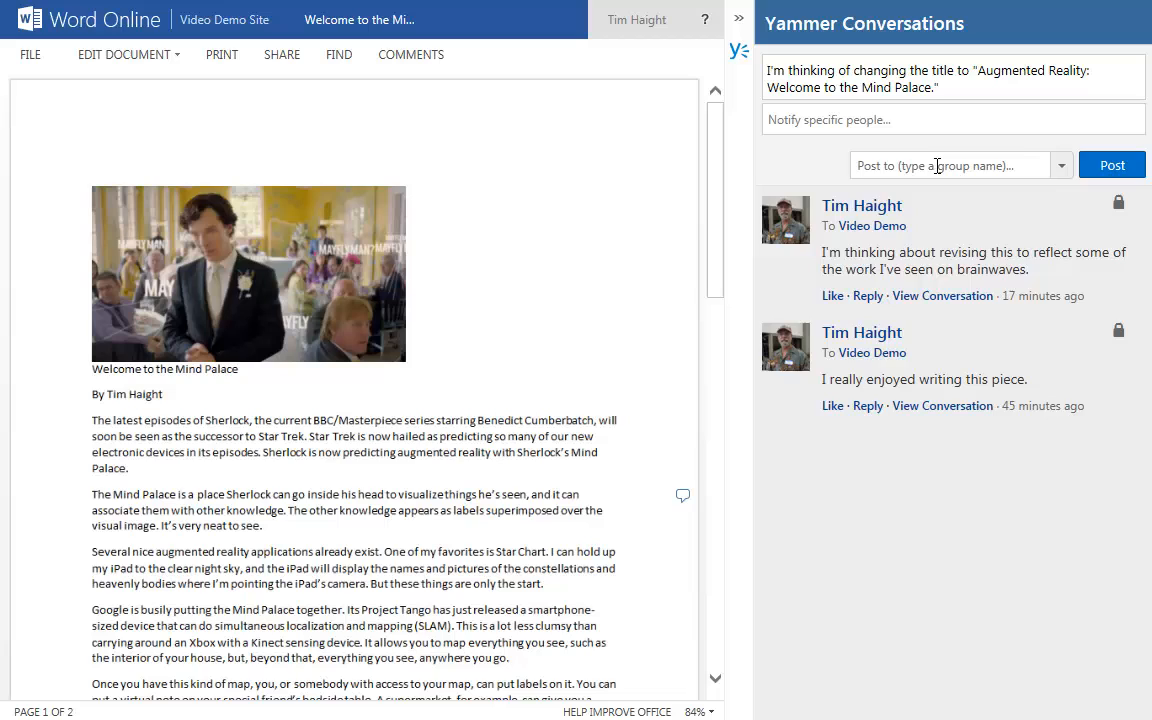
{"action": "left_click", "coordinate": [936, 164]}
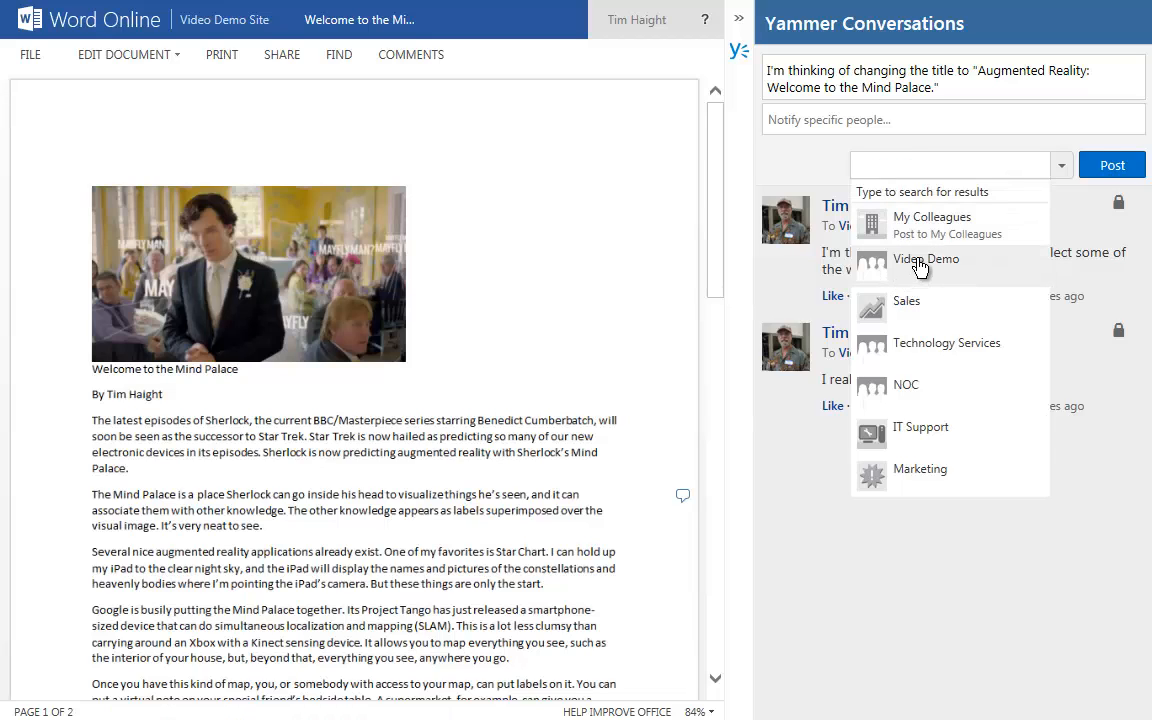
{"action": "left_click", "coordinate": [928, 260]}
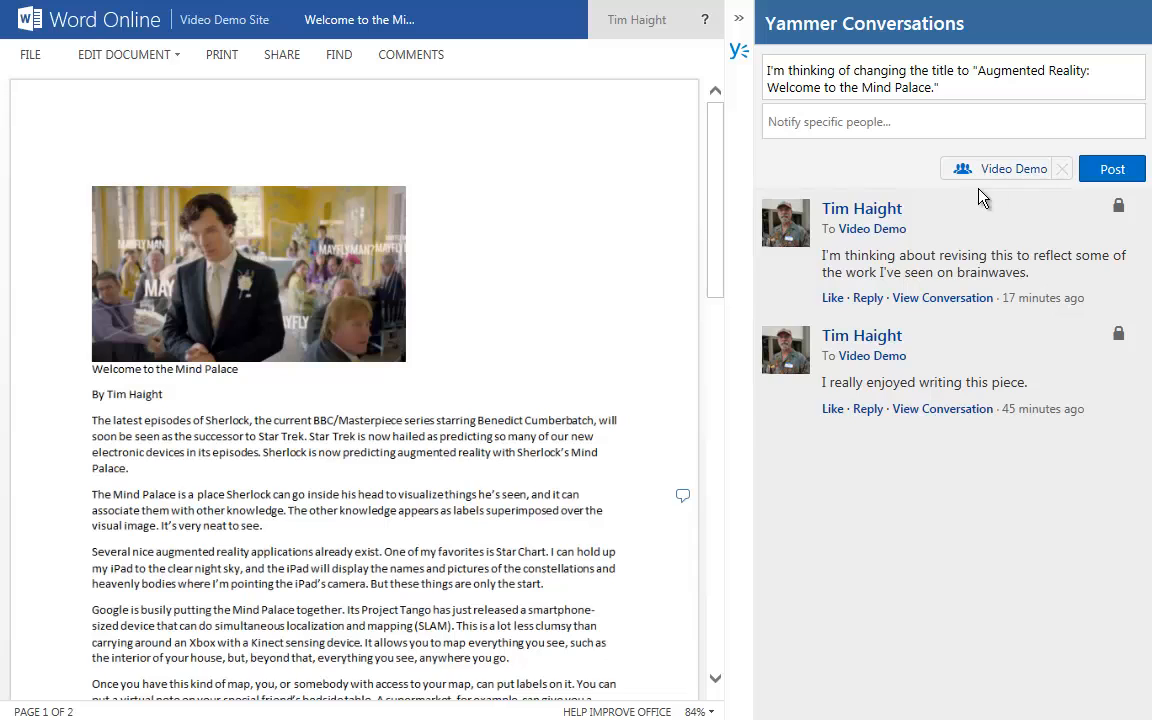
{"action": "mouse_move", "coordinate": [520, 210]}
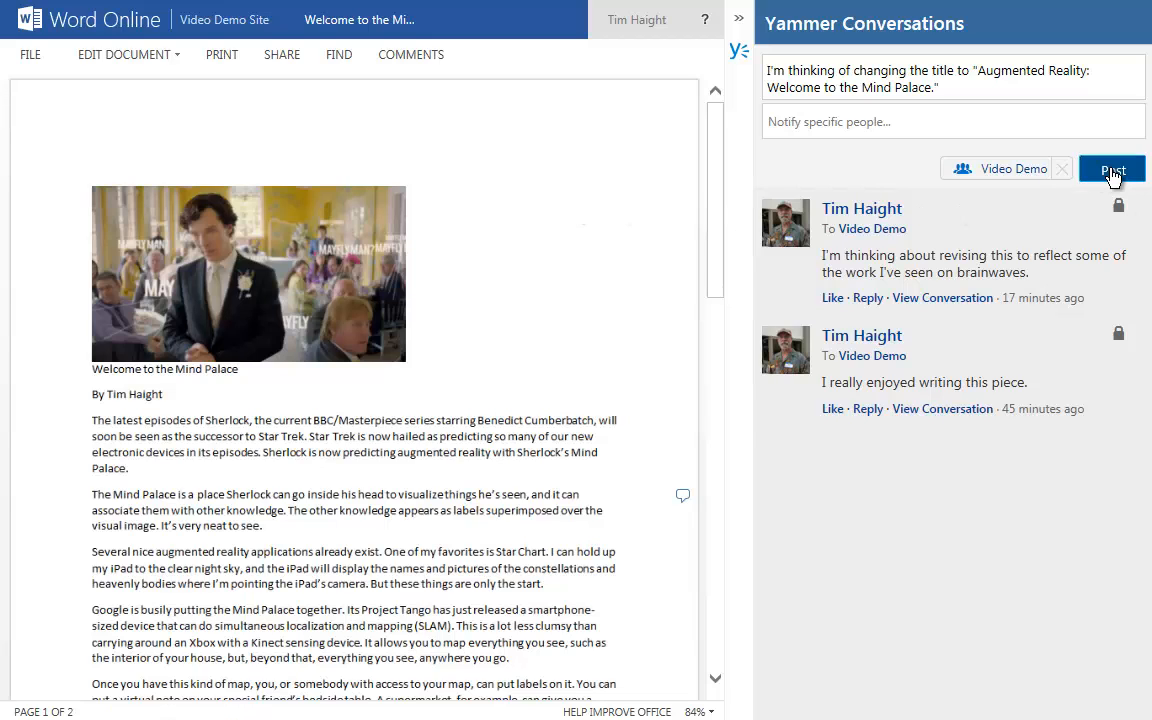
{"action": "left_click", "coordinate": [1112, 168]}
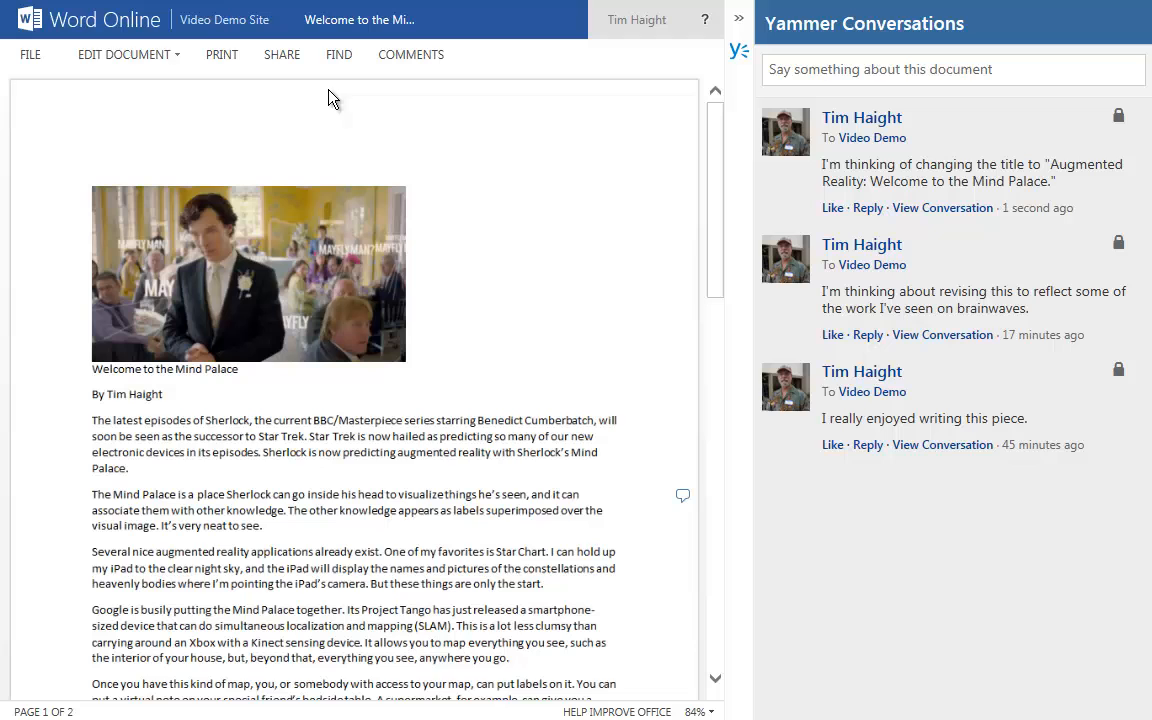
Step: Leave the document and return to the Video Demo Site home page
{"action": "left_click", "coordinate": [30, 56]}
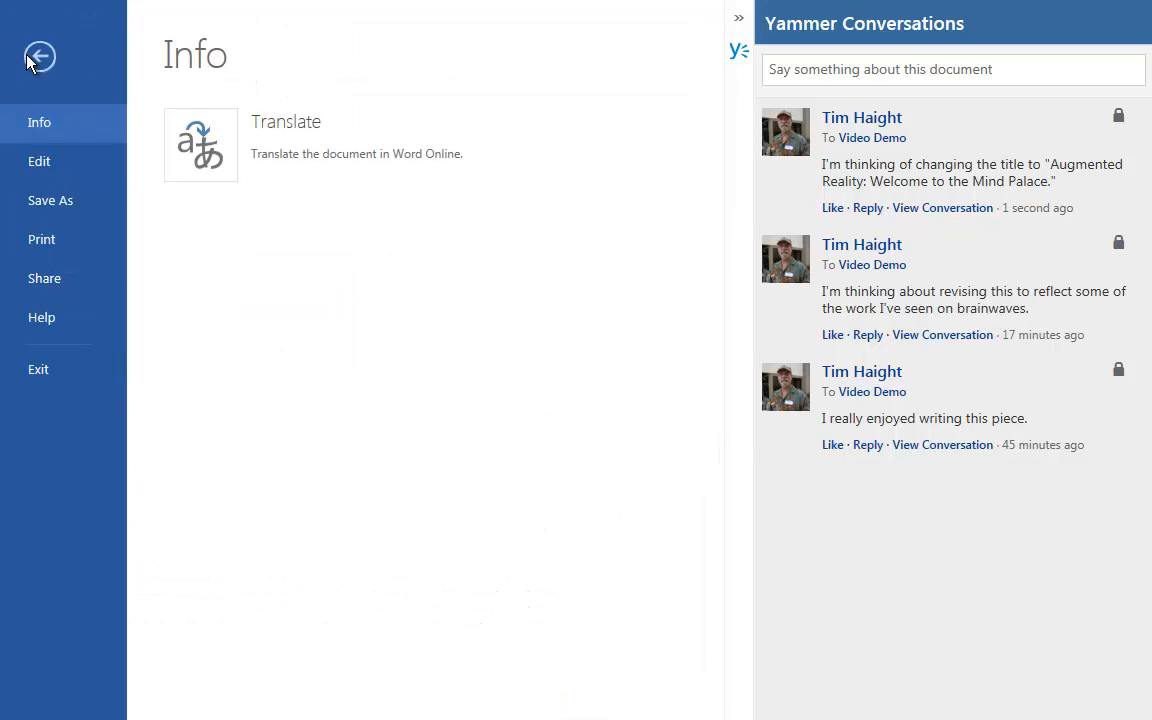
{"action": "left_click", "coordinate": [40, 56]}
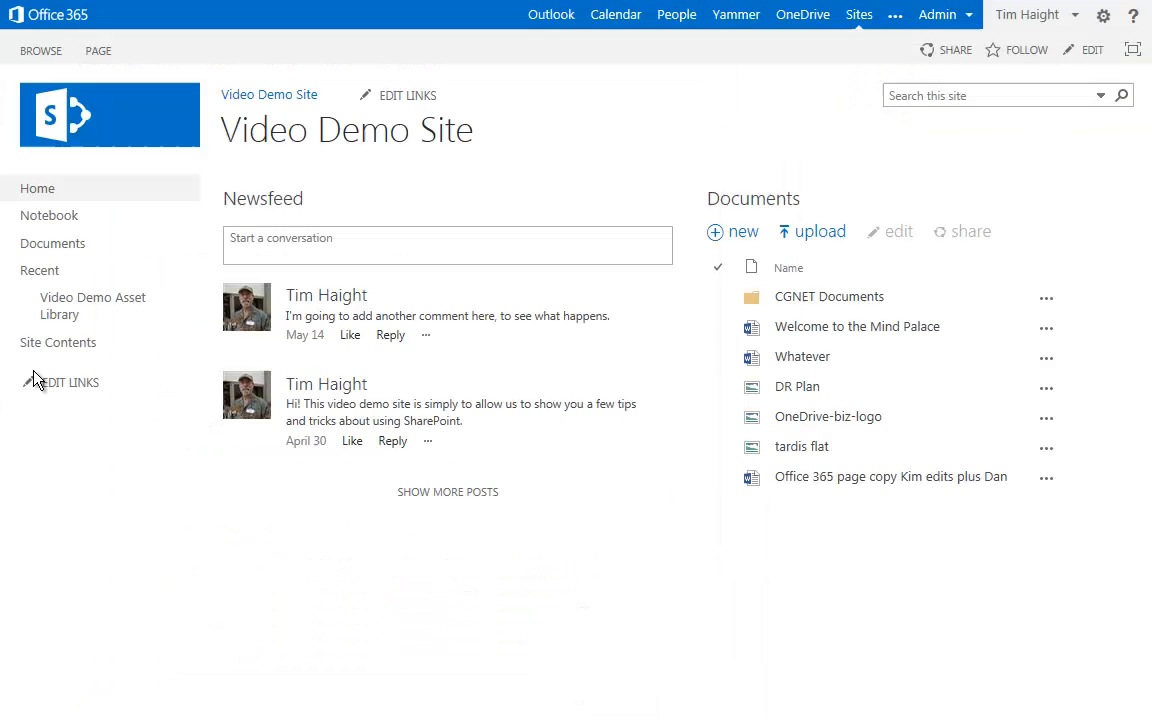
{"action": "mouse_move", "coordinate": [736, 14]}
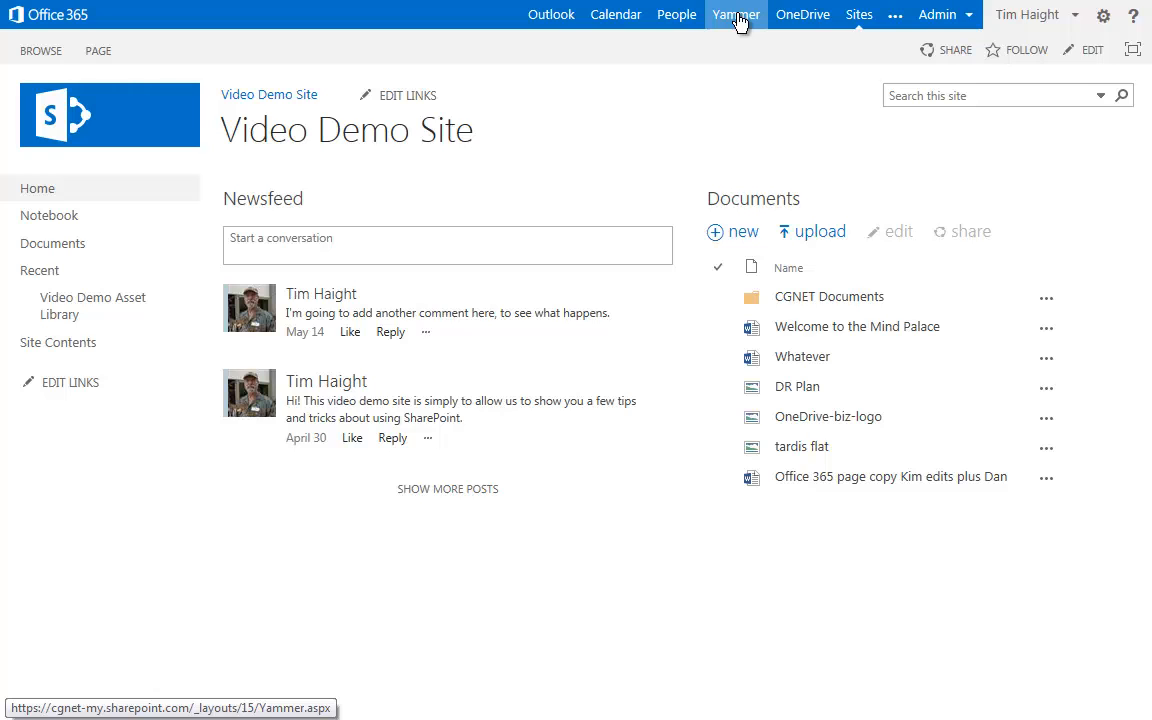
Step: Go to Yammer, via All Company, into the Video Demo group's conversations
{"action": "left_click", "coordinate": [734, 14]}
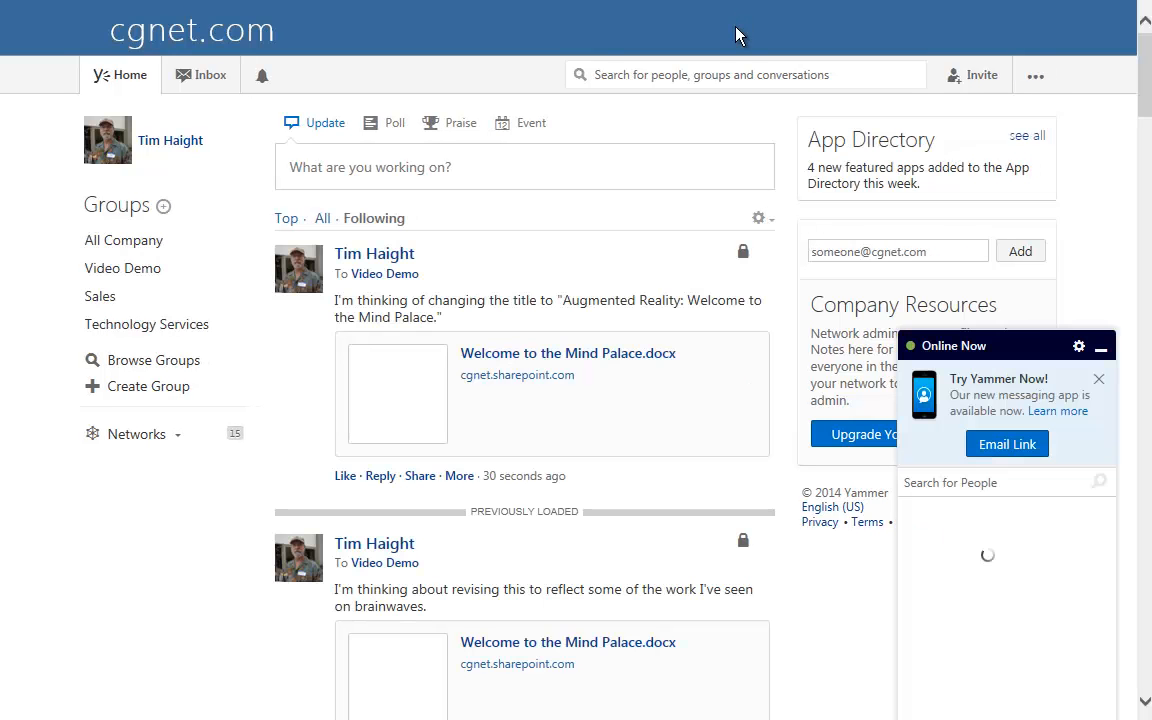
{"action": "mouse_move", "coordinate": [544, 364]}
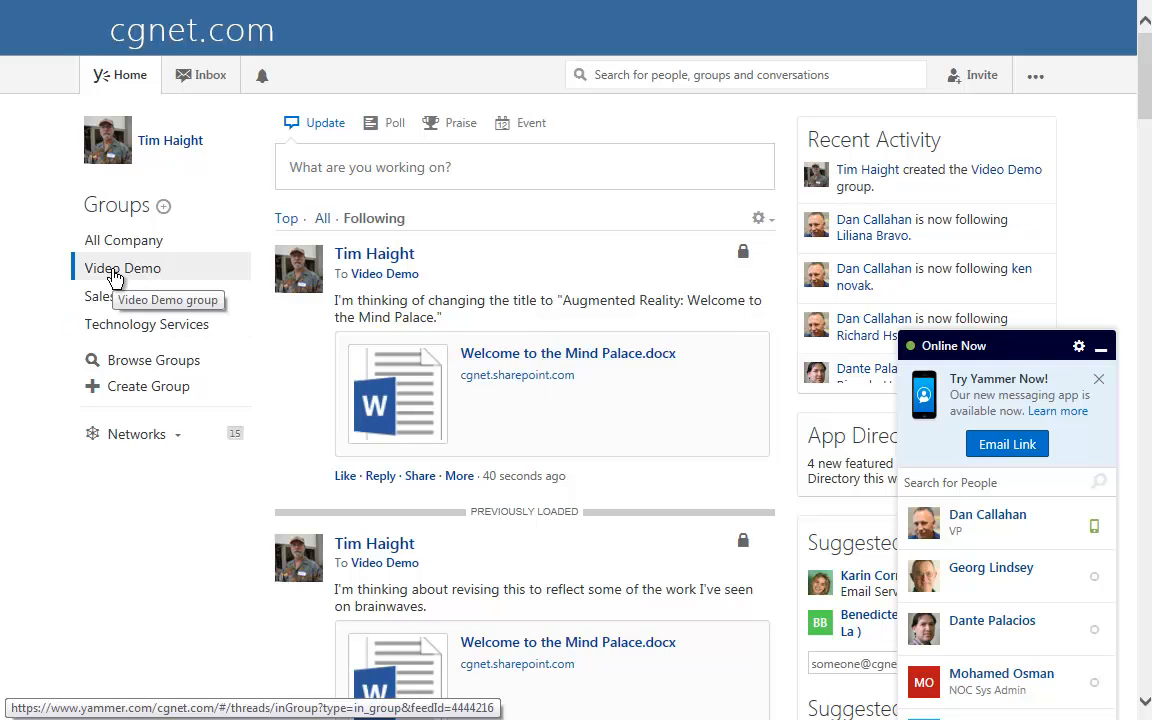
{"action": "left_click", "coordinate": [122, 240]}
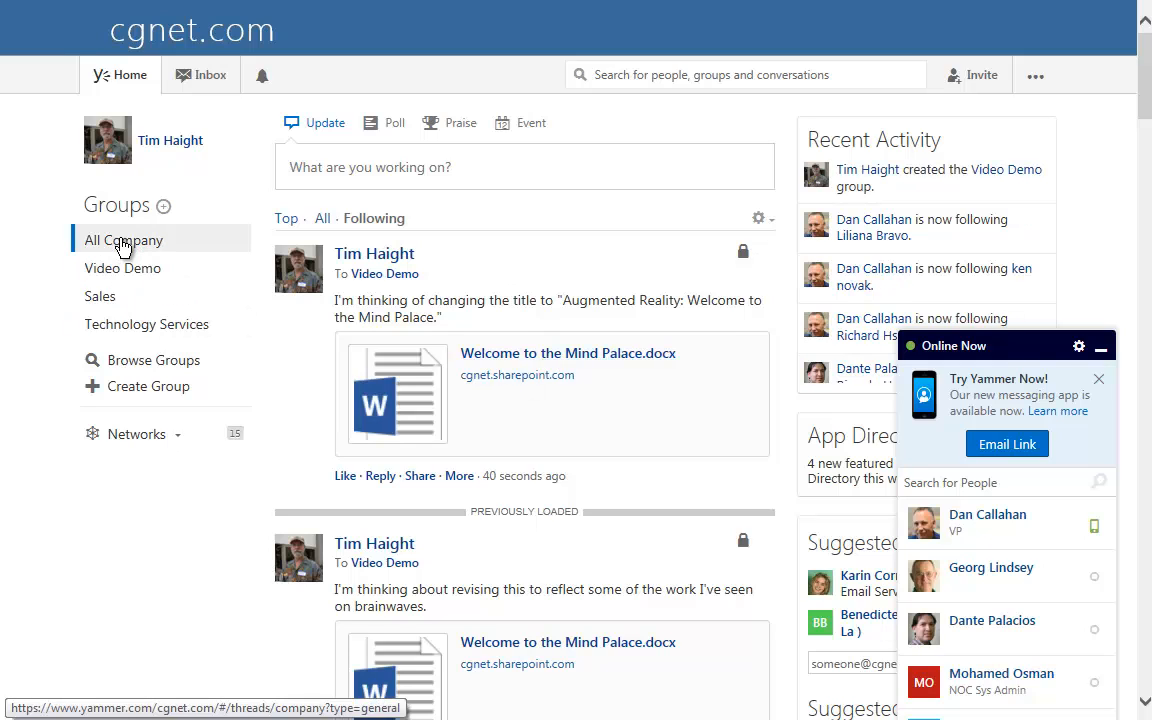
{"action": "left_click", "coordinate": [122, 240]}
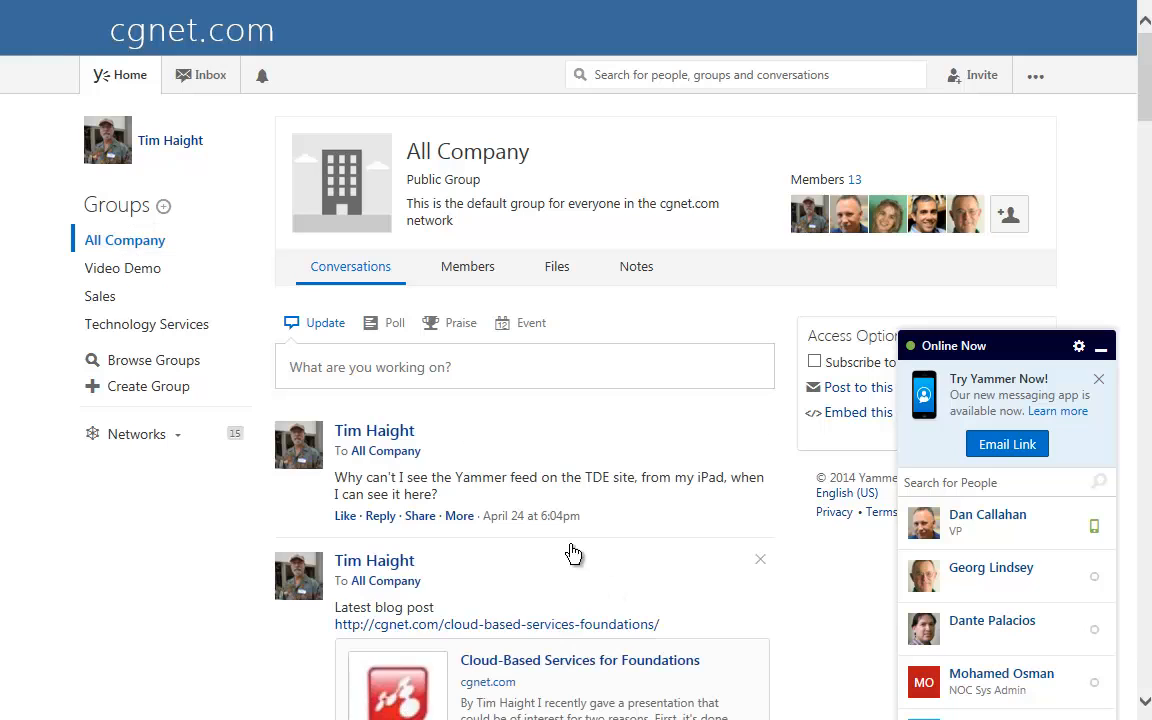
{"action": "mouse_move", "coordinate": [100, 290]}
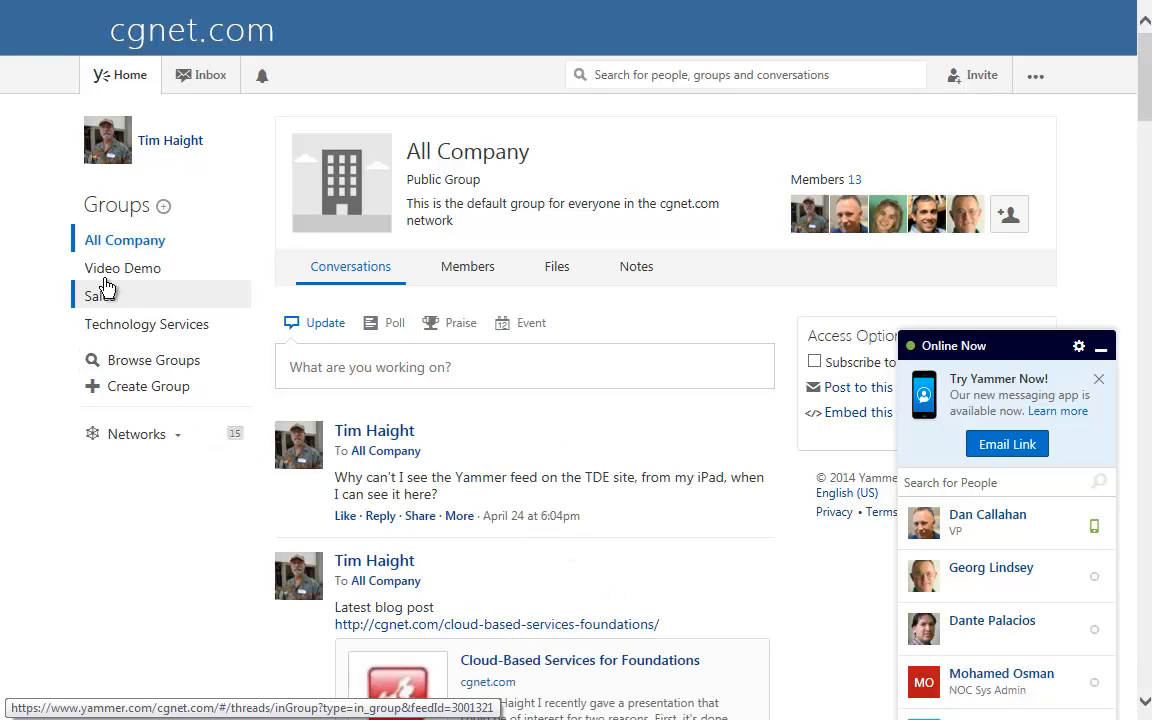
{"action": "left_click", "coordinate": [122, 268]}
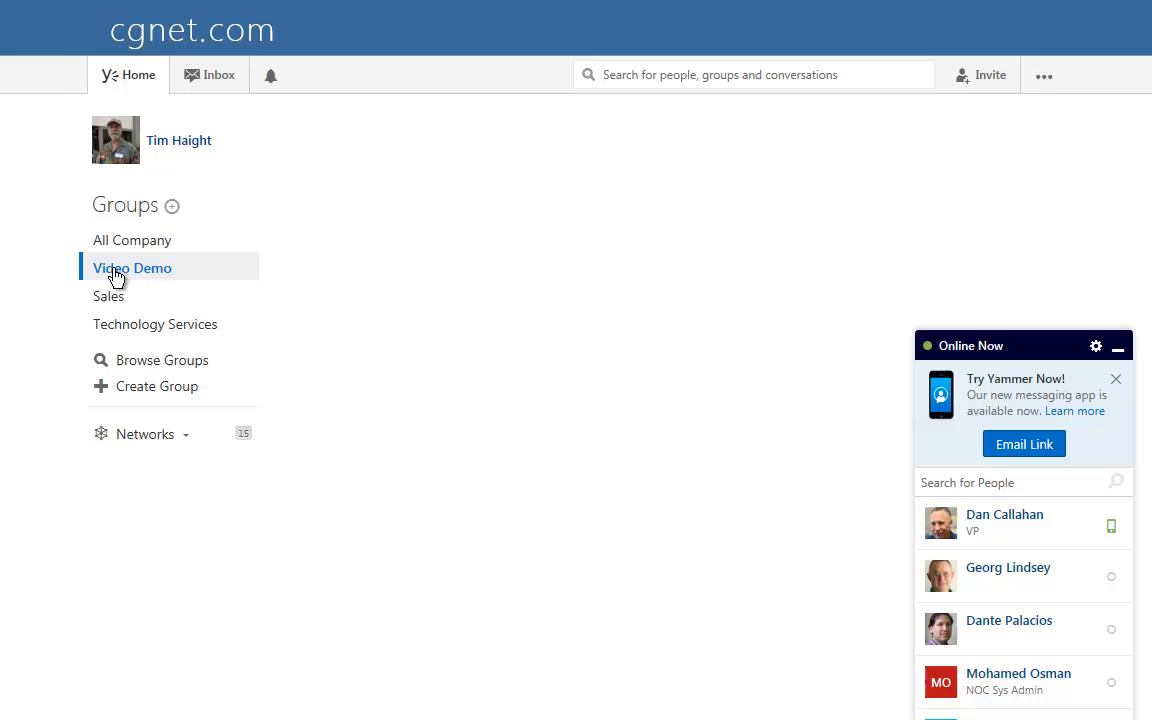
{"action": "left_click", "coordinate": [132, 268]}
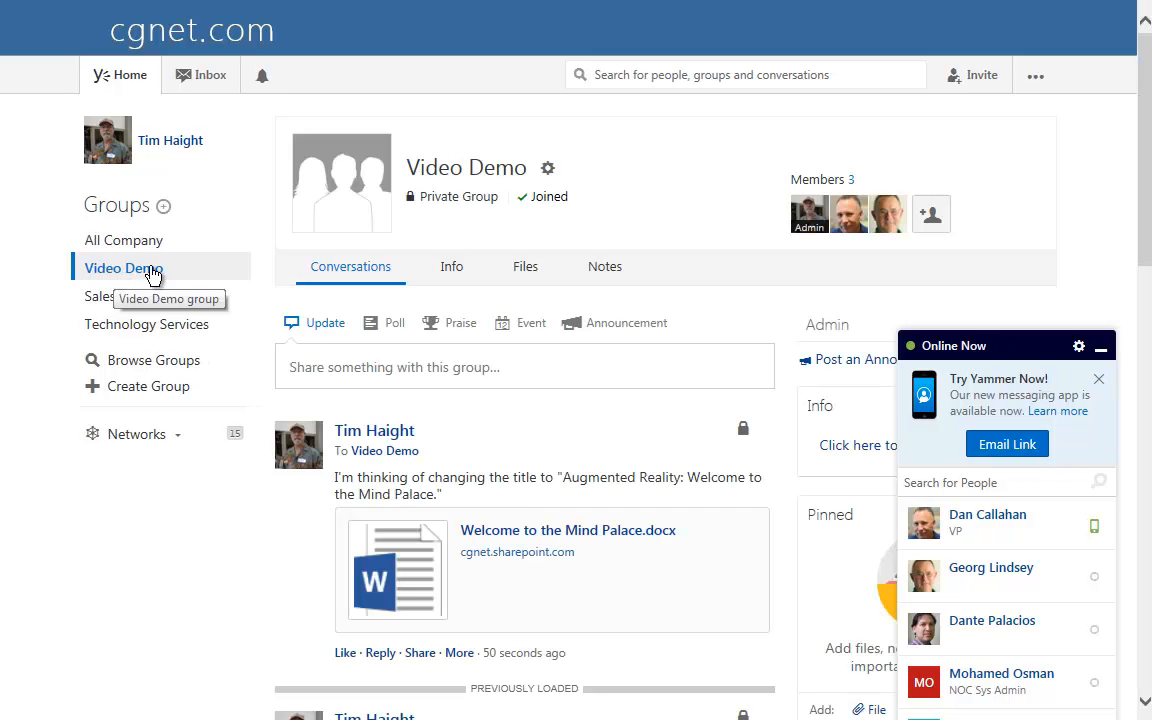
{"action": "mouse_move", "coordinate": [690, 212]}
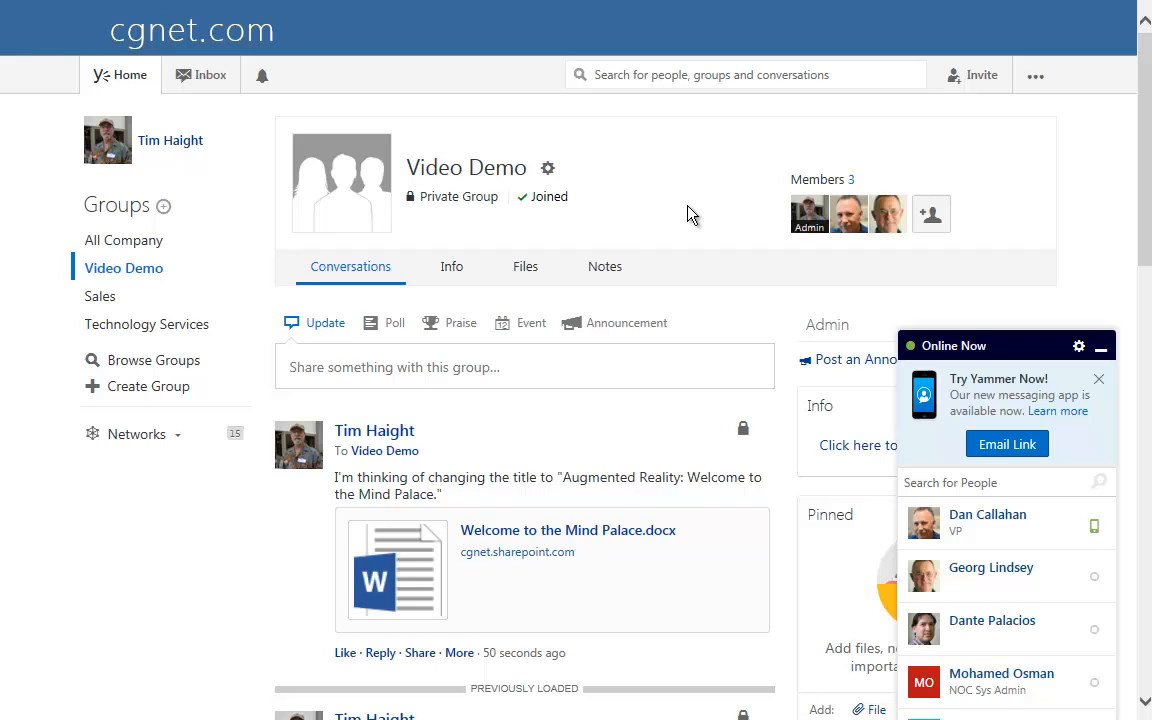
{"action": "mouse_move", "coordinate": [458, 448]}
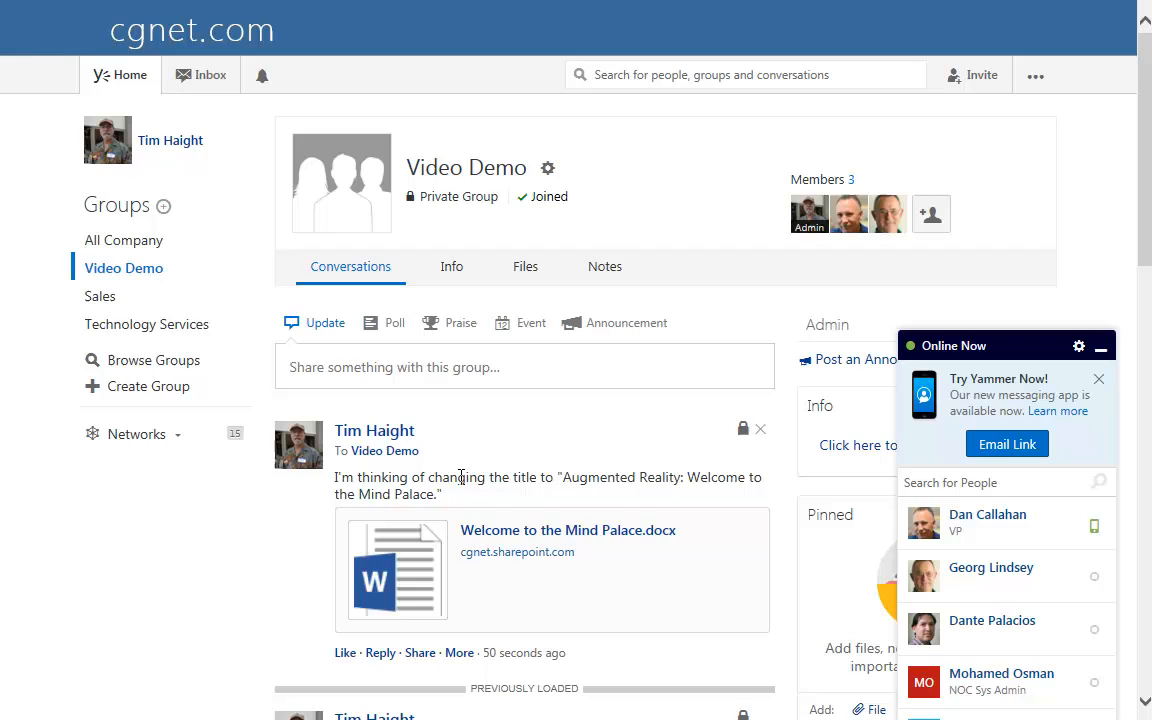
{"action": "mouse_move", "coordinate": [532, 436]}
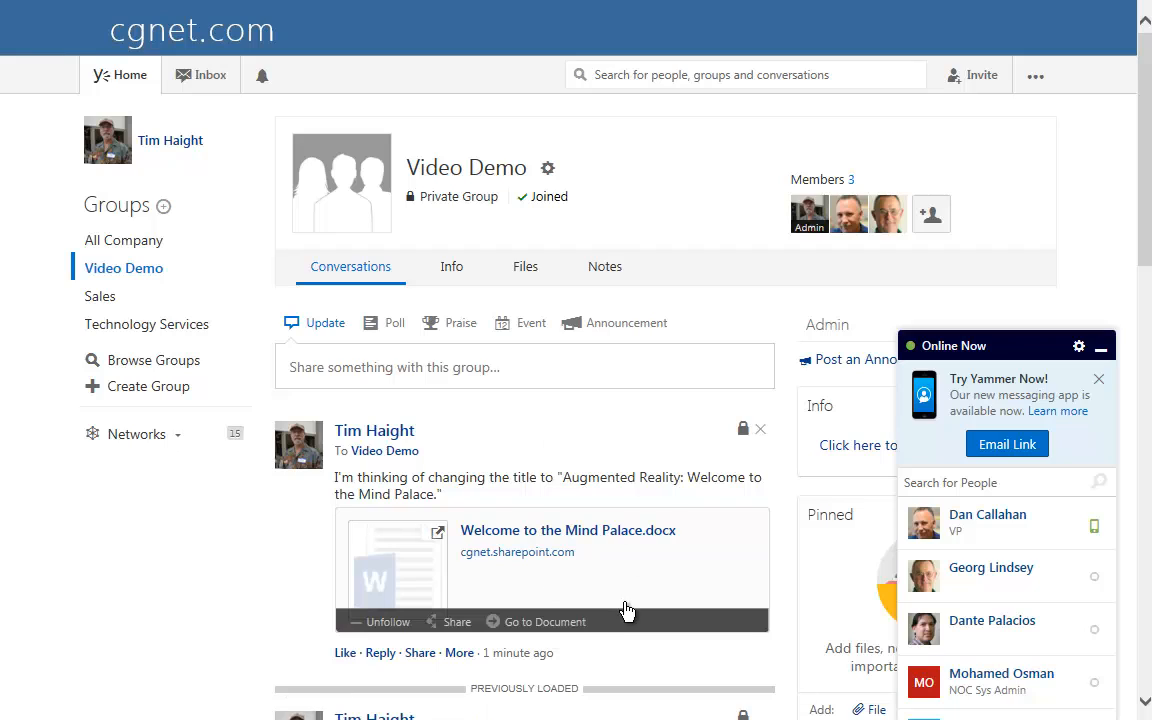
{"action": "mouse_move", "coordinate": [618, 586]}
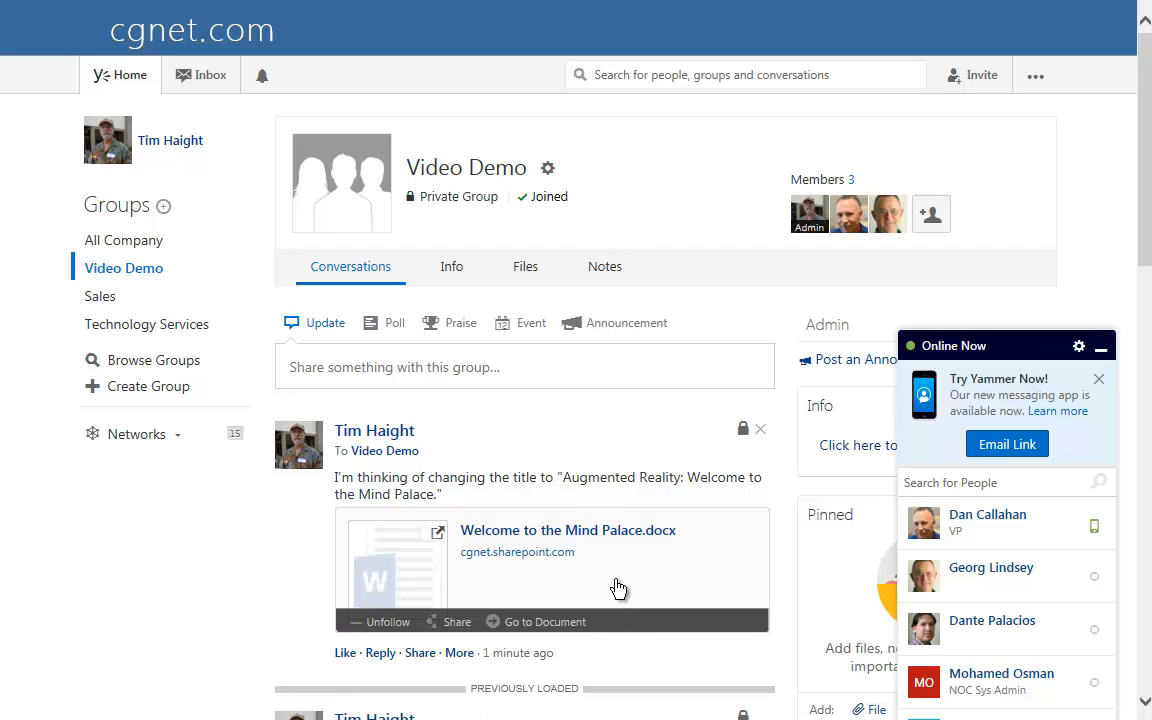
{"action": "mouse_move", "coordinate": [596, 552]}
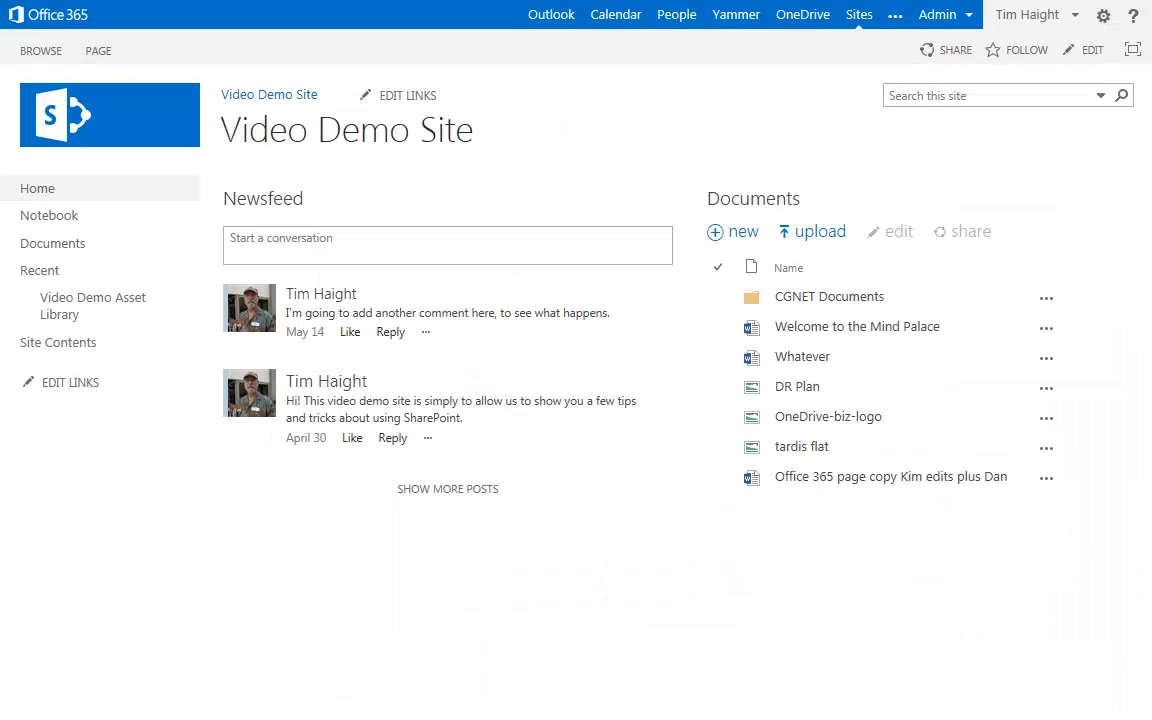
{"action": "mouse_move", "coordinate": [736, 14]}
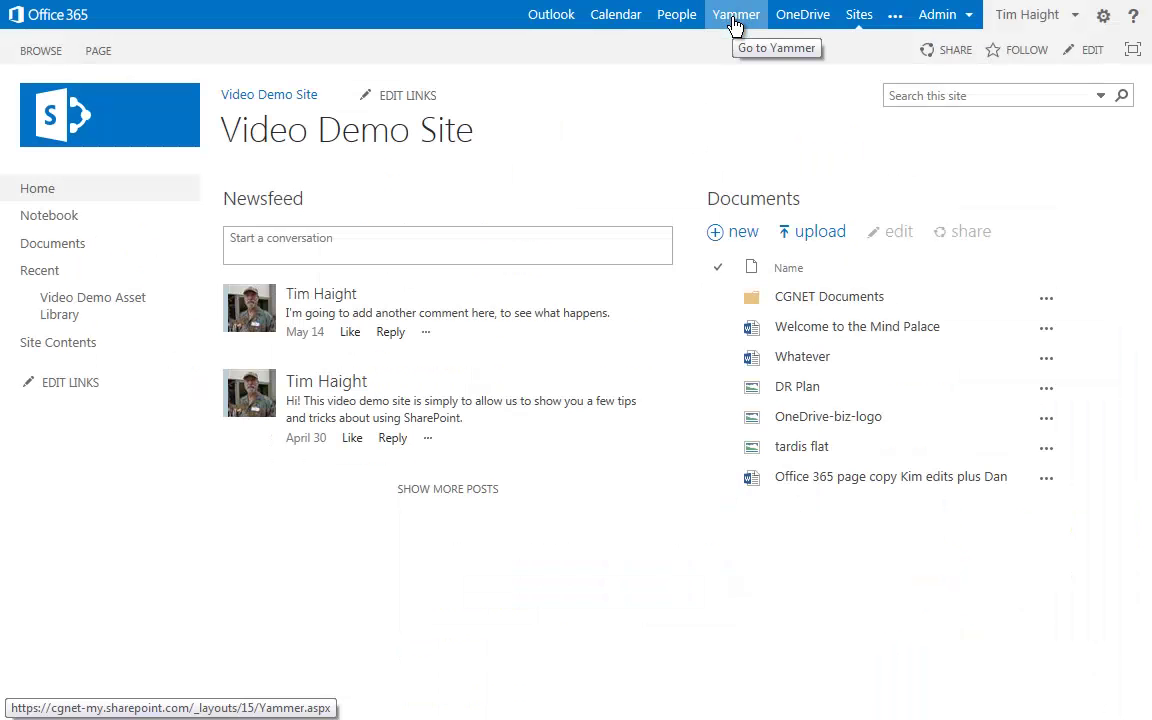
{"action": "mouse_move", "coordinate": [728, 86]}
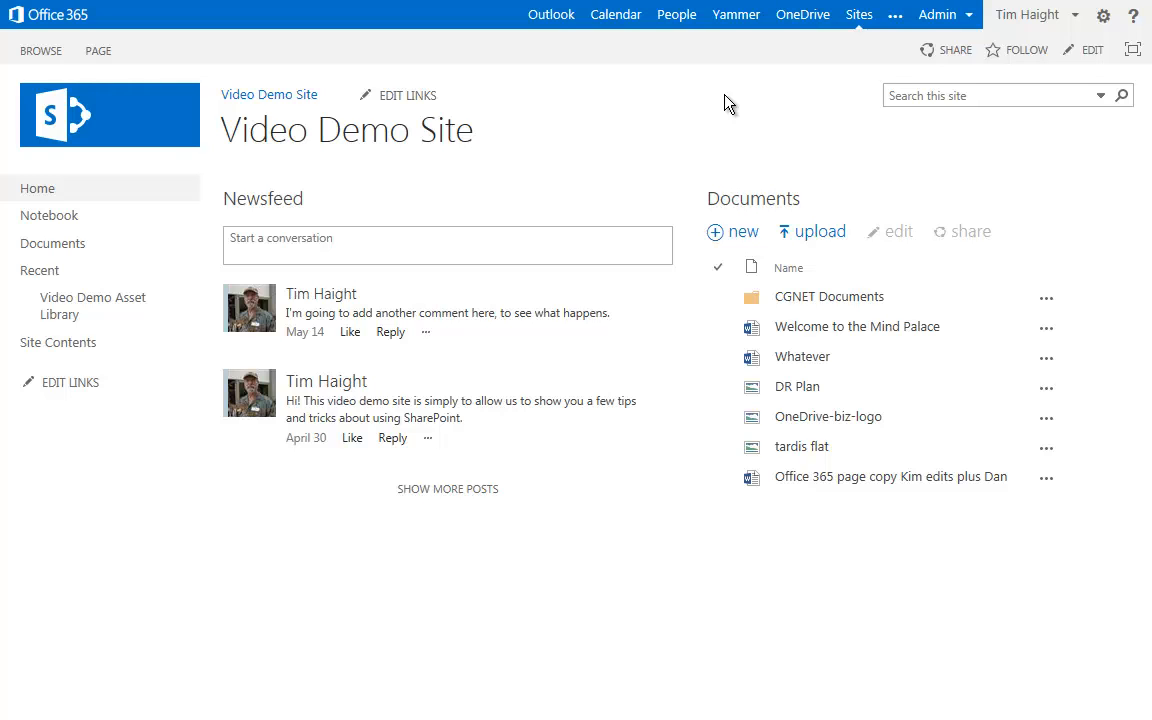
{"action": "mouse_move", "coordinate": [744, 112]}
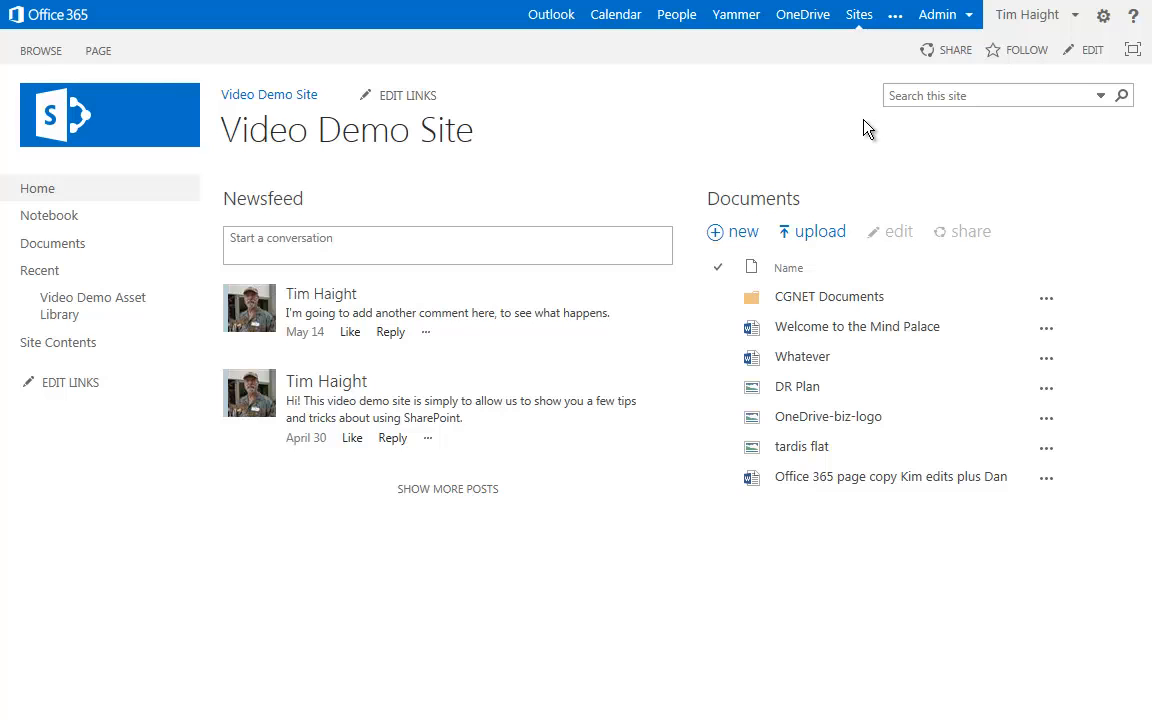
Step: Check the SharePoint admin settings, then open 'CGNET Open Mobile final inflight copy' from OneDrive
{"action": "left_click", "coordinate": [940, 14]}
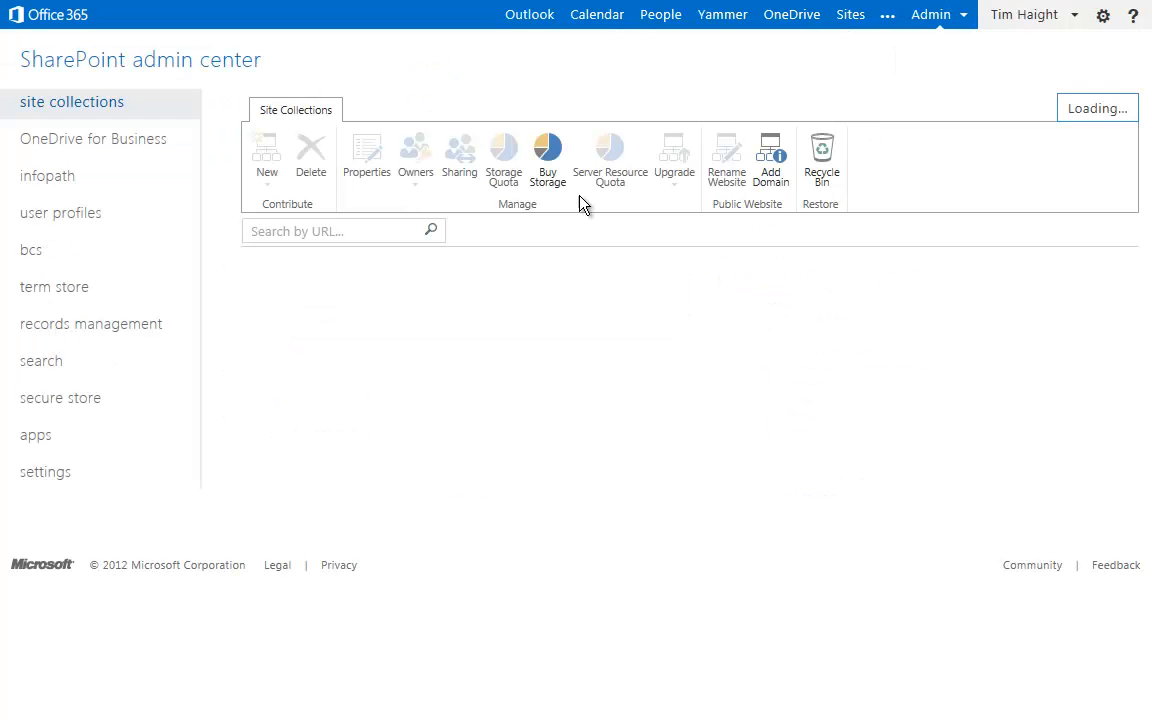
{"action": "mouse_move", "coordinate": [44, 472]}
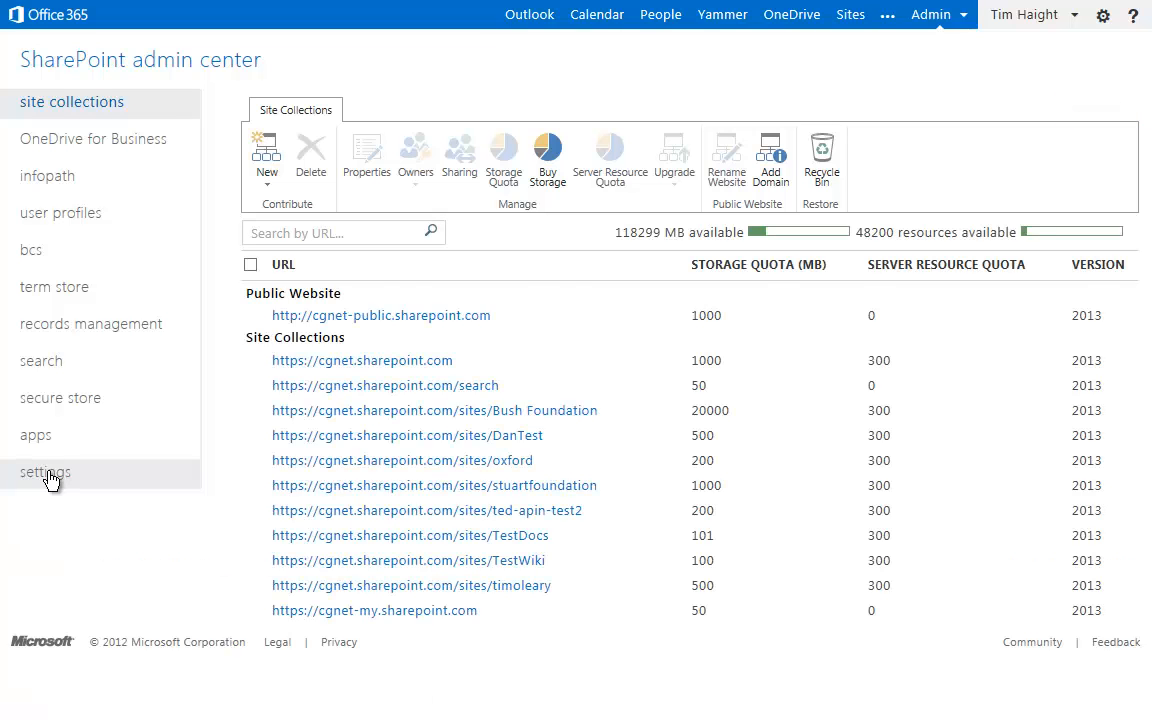
{"action": "left_click", "coordinate": [44, 472]}
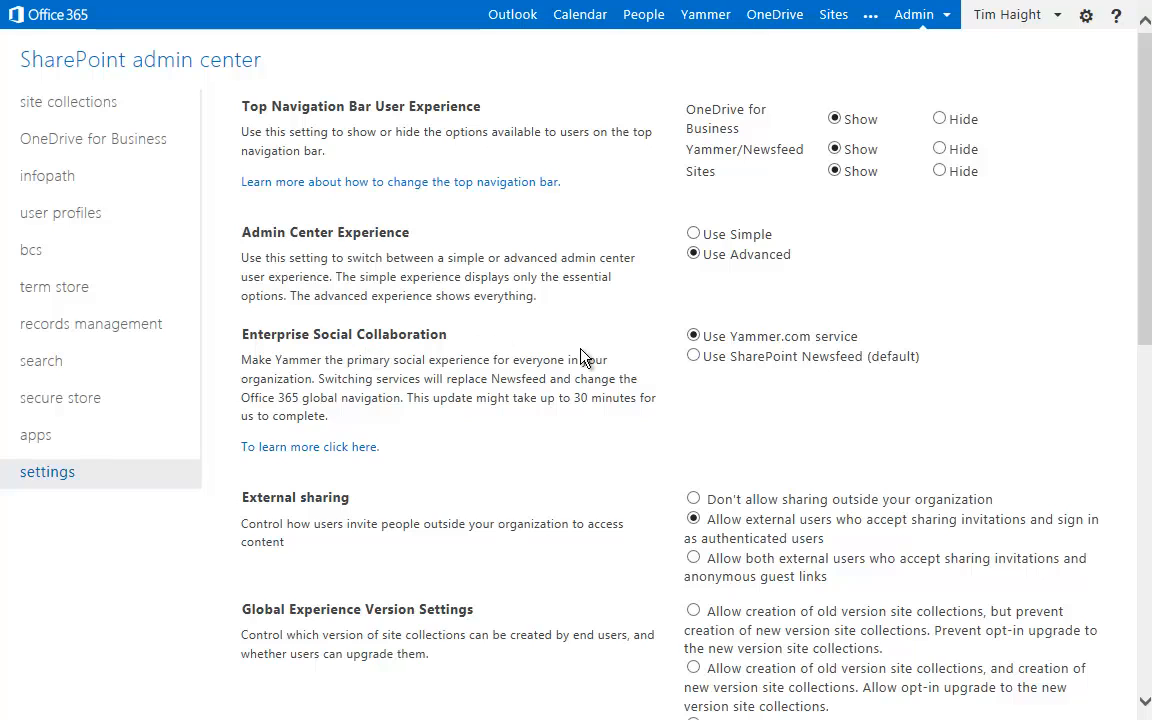
{"action": "mouse_move", "coordinate": [758, 348]}
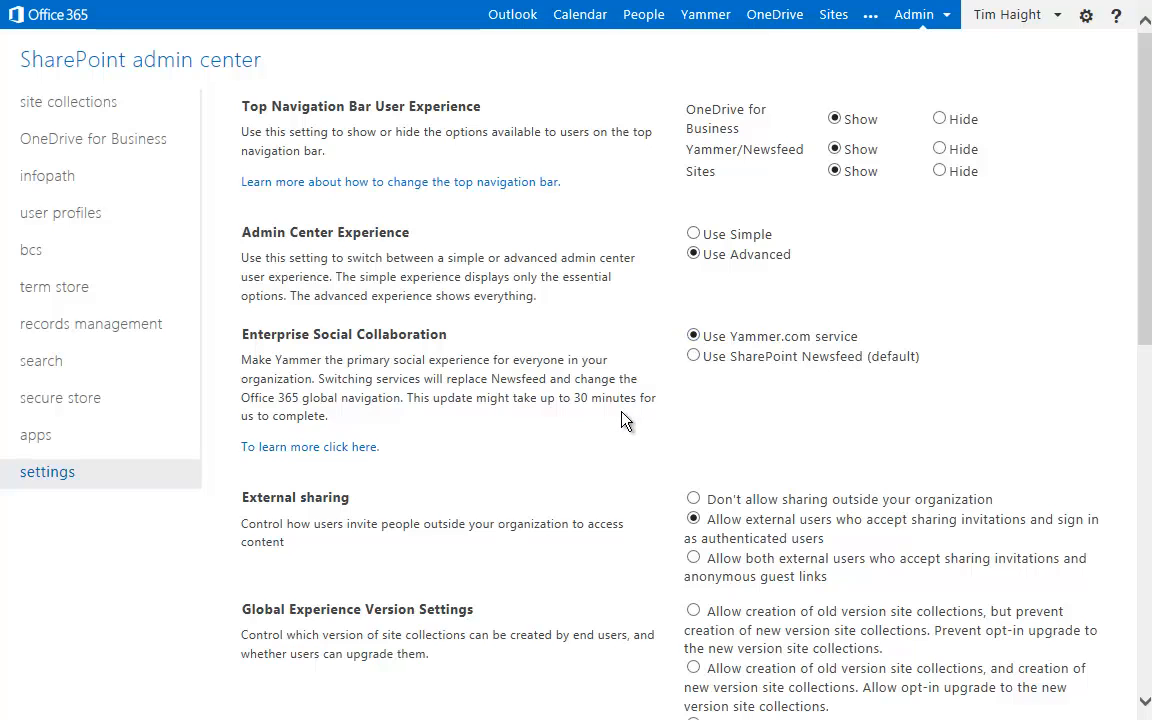
{"action": "mouse_move", "coordinate": [518, 438]}
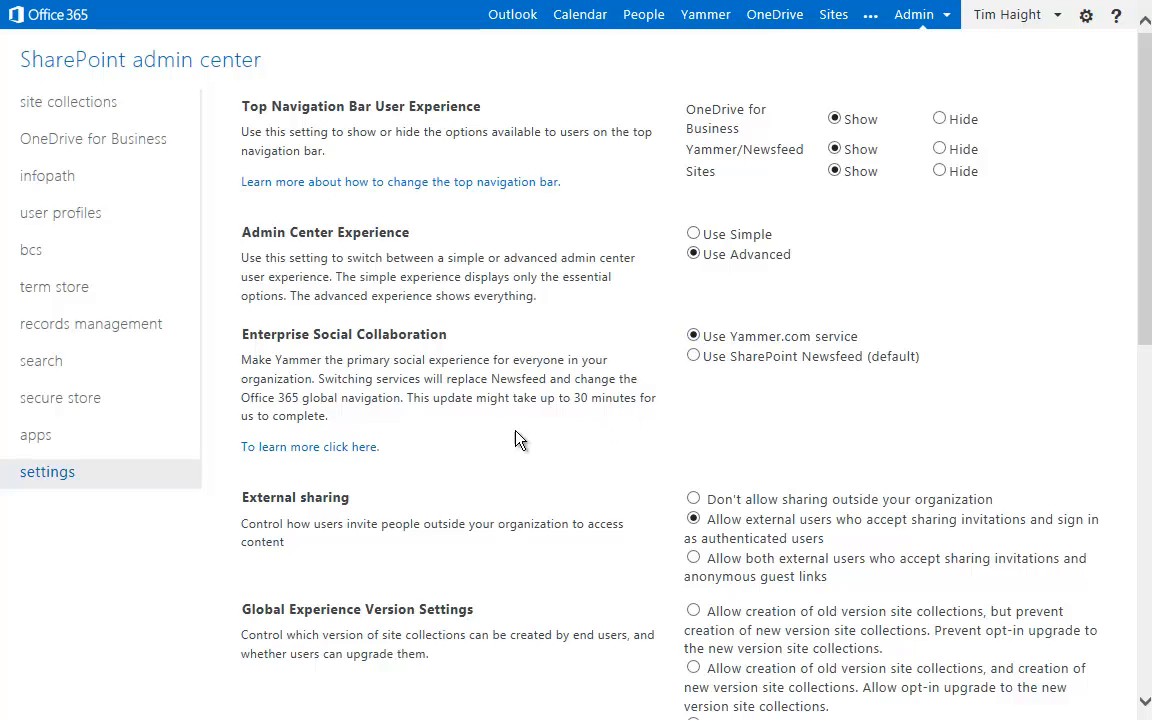
{"action": "mouse_move", "coordinate": [512, 436]}
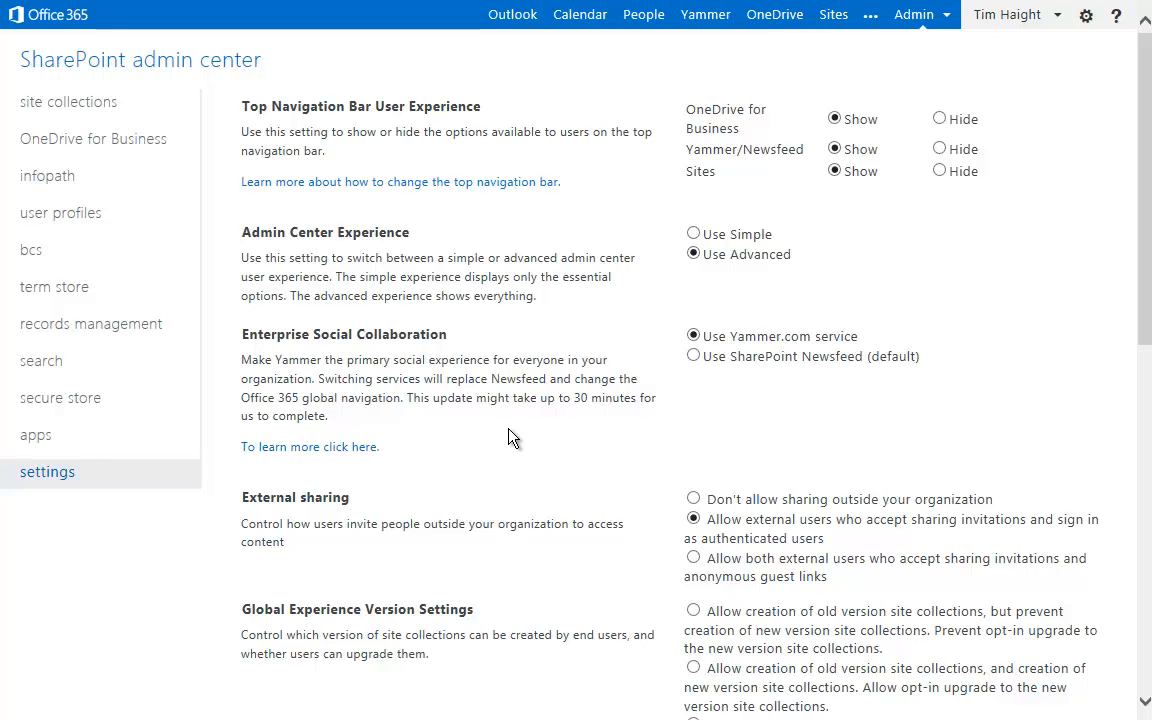
{"action": "mouse_move", "coordinate": [704, 14]}
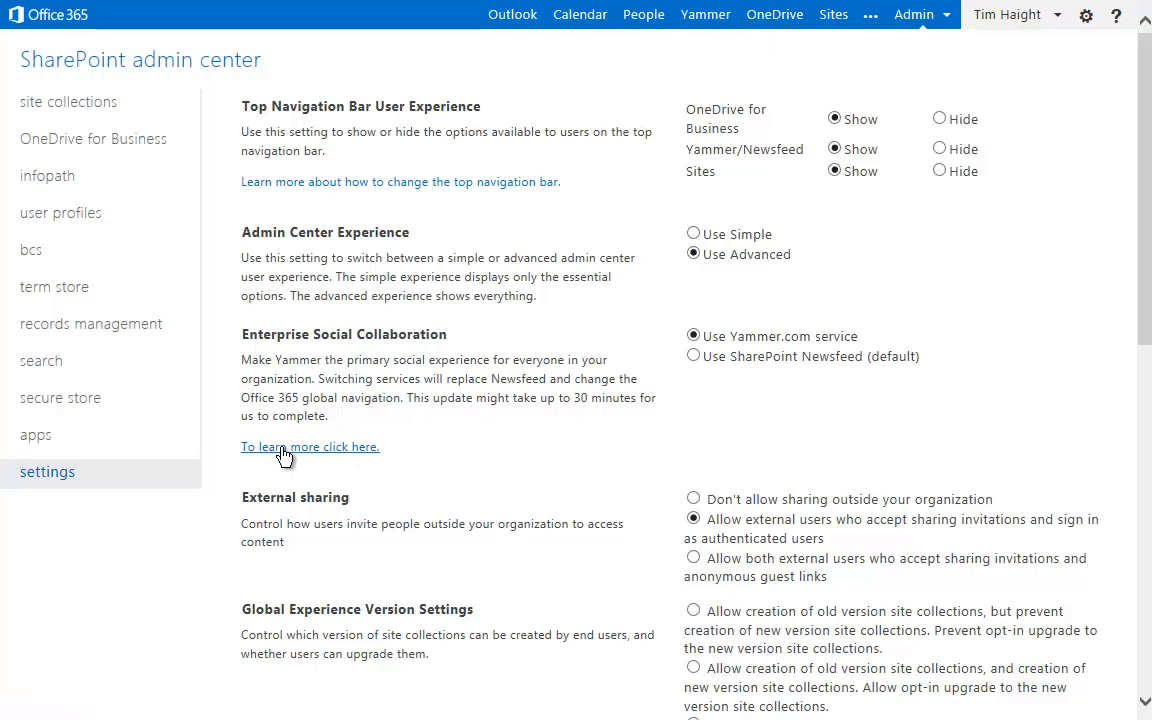
{"action": "mouse_move", "coordinate": [516, 442]}
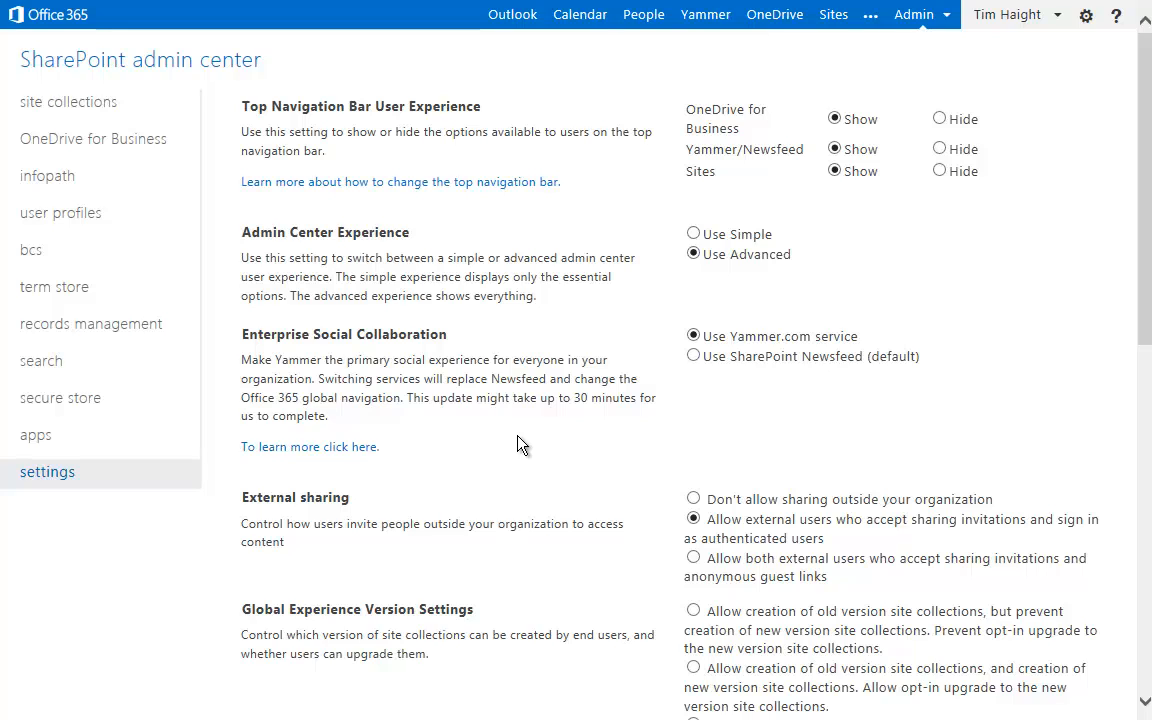
{"action": "mouse_move", "coordinate": [500, 480]}
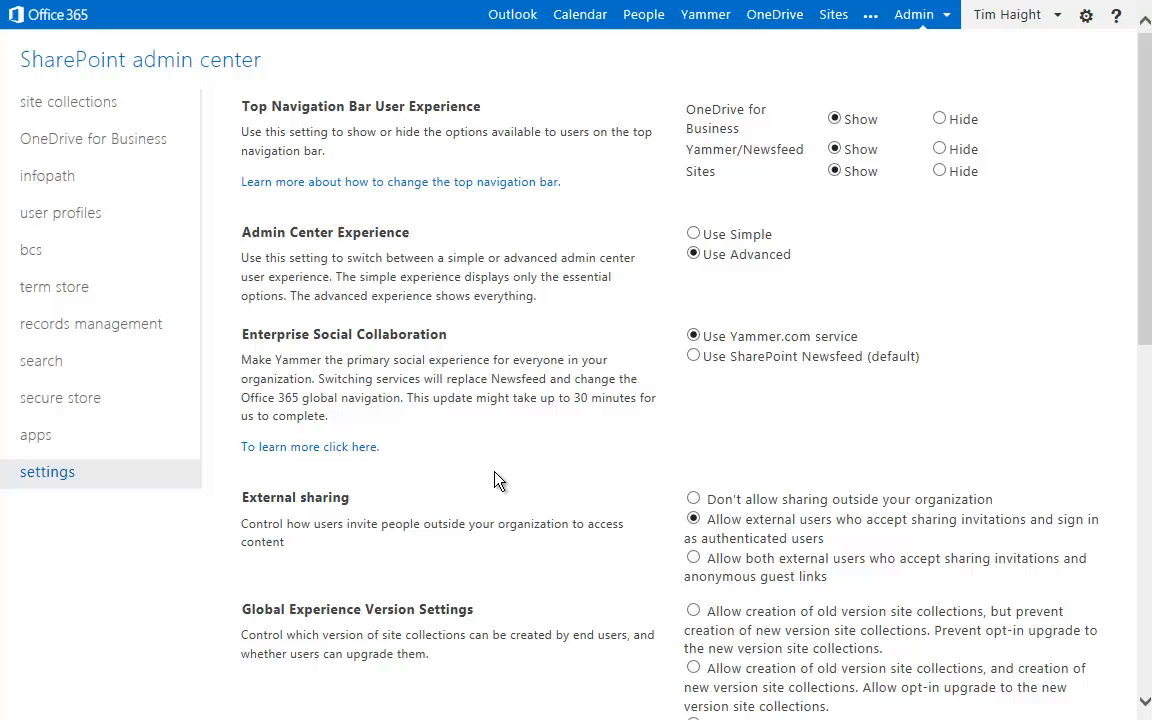
{"action": "mouse_move", "coordinate": [510, 464]}
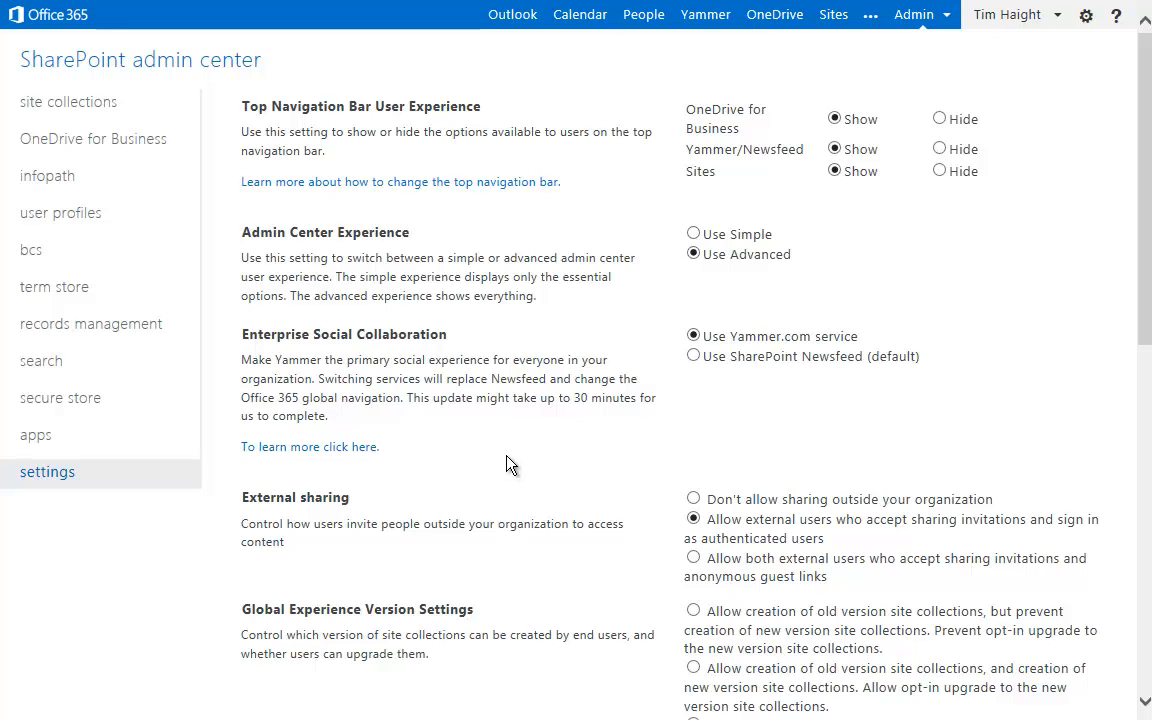
{"action": "mouse_move", "coordinate": [504, 468]}
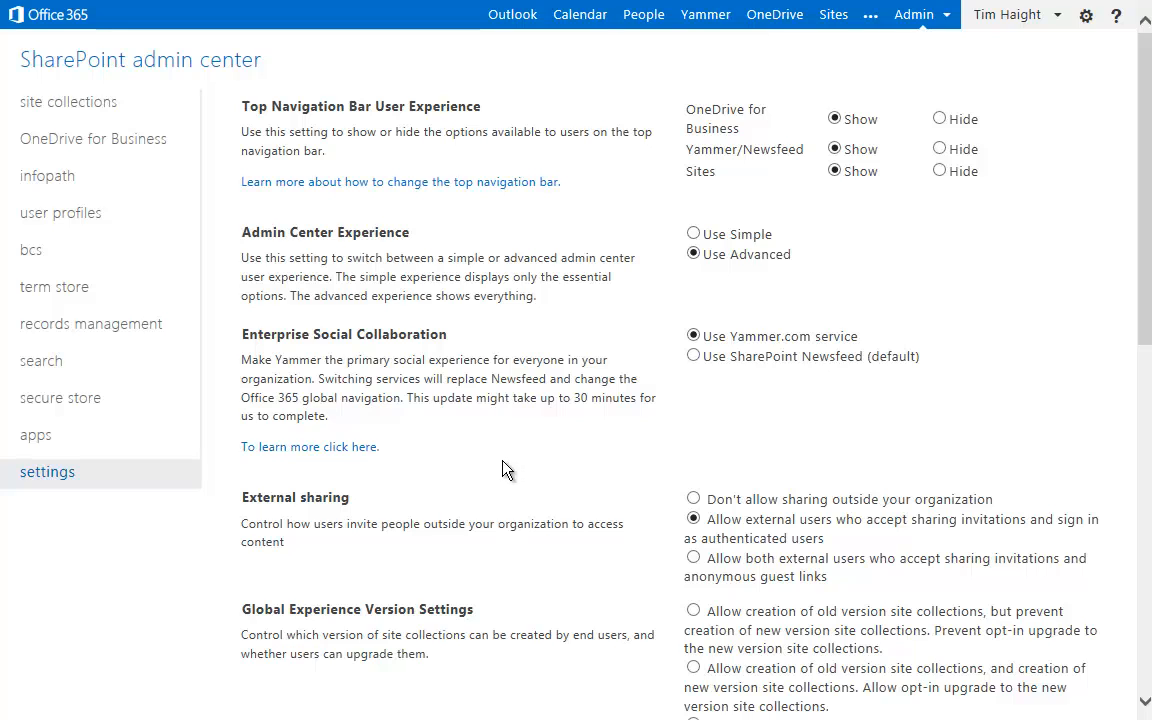
{"action": "mouse_move", "coordinate": [774, 14]}
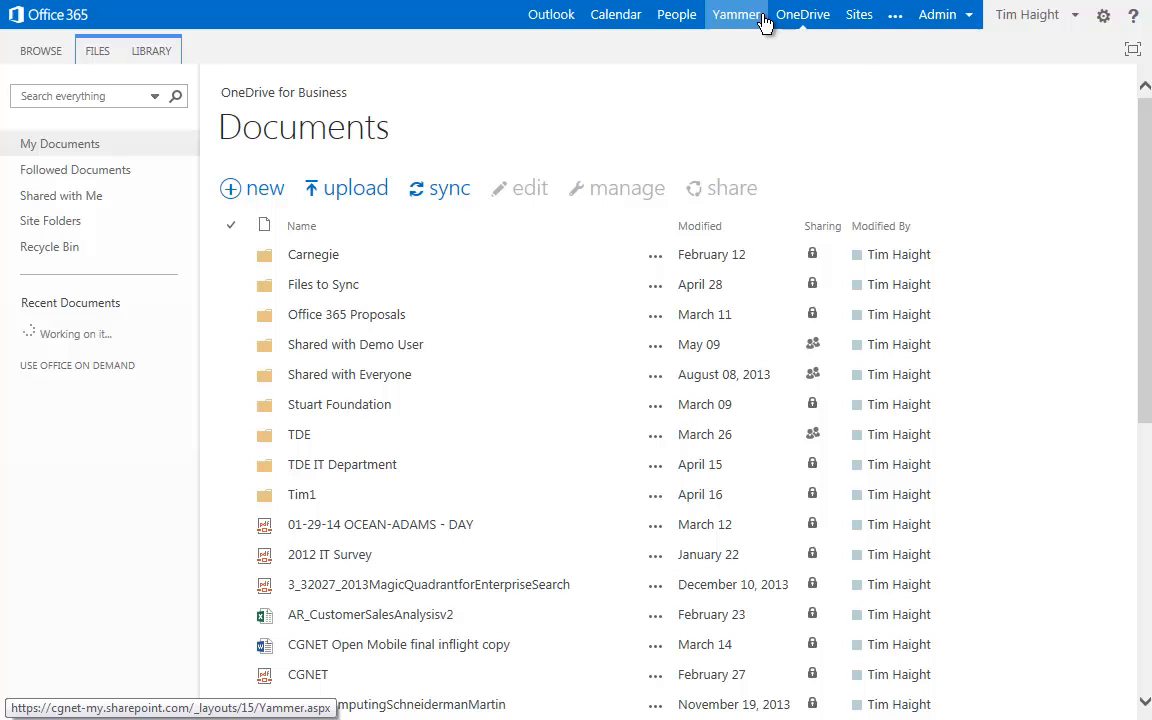
{"action": "scroll", "scroll_direction": "down", "scroll_amount": 3}
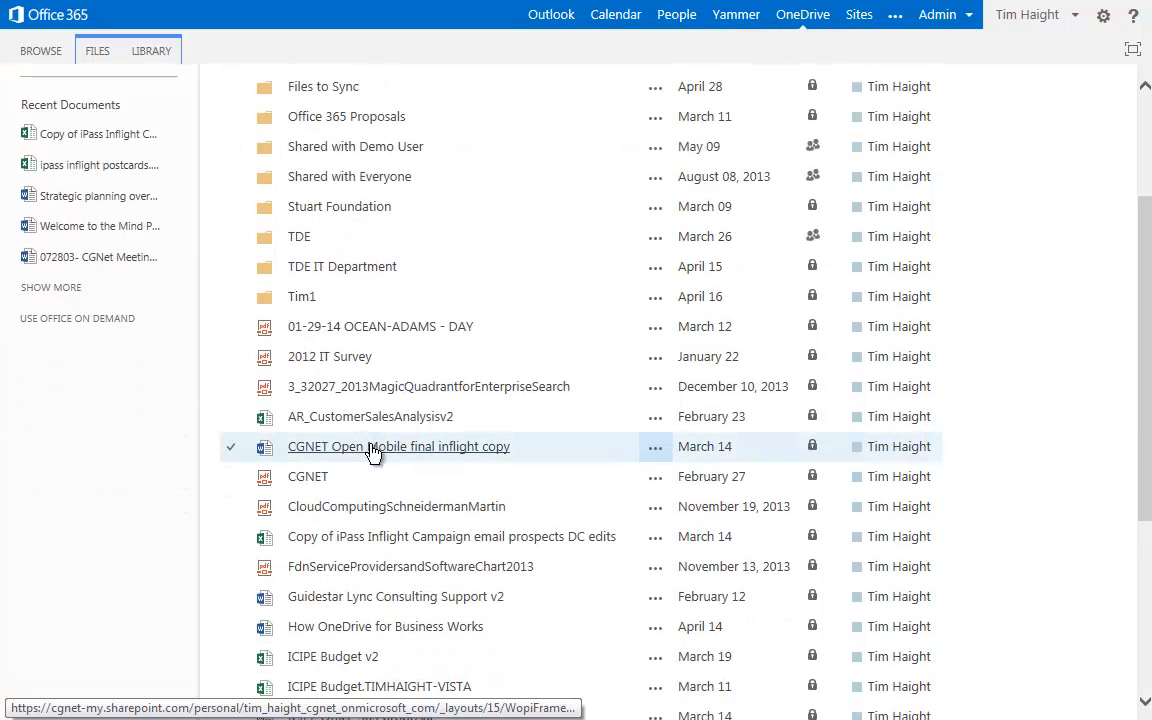
{"action": "left_click", "coordinate": [398, 446]}
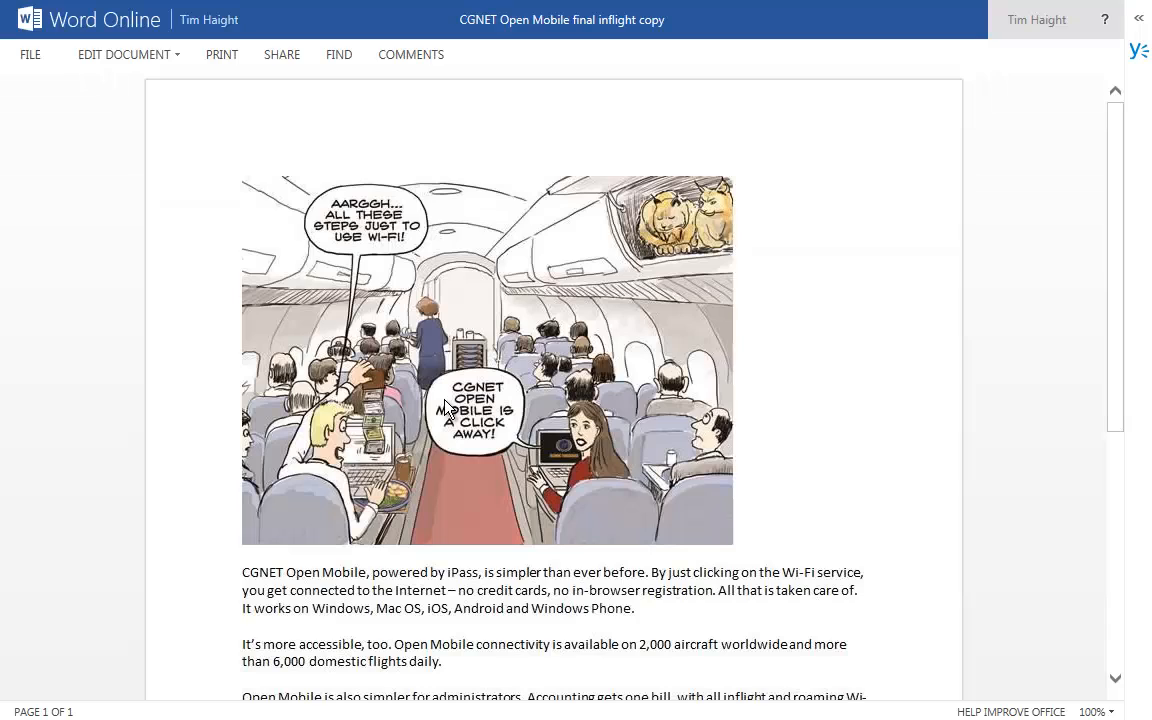
Step: Show this document's Yammer conversations and start a new post with the group list ready
{"action": "left_click", "coordinate": [1140, 48]}
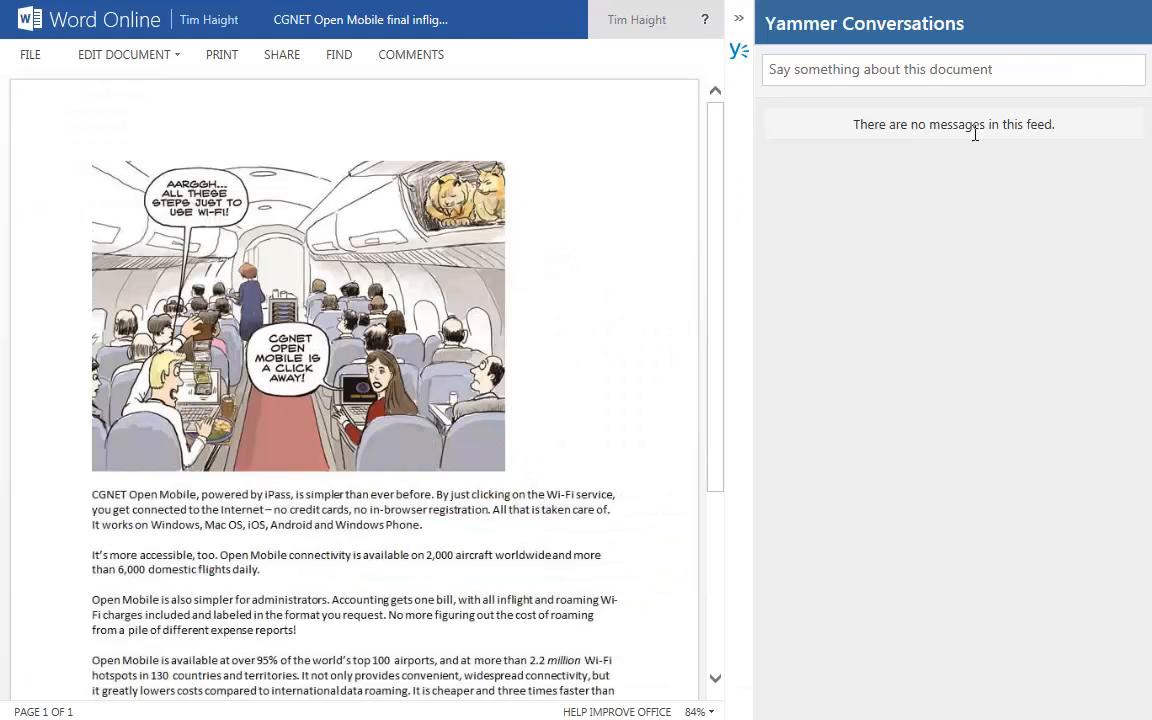
{"action": "left_click", "coordinate": [950, 68]}
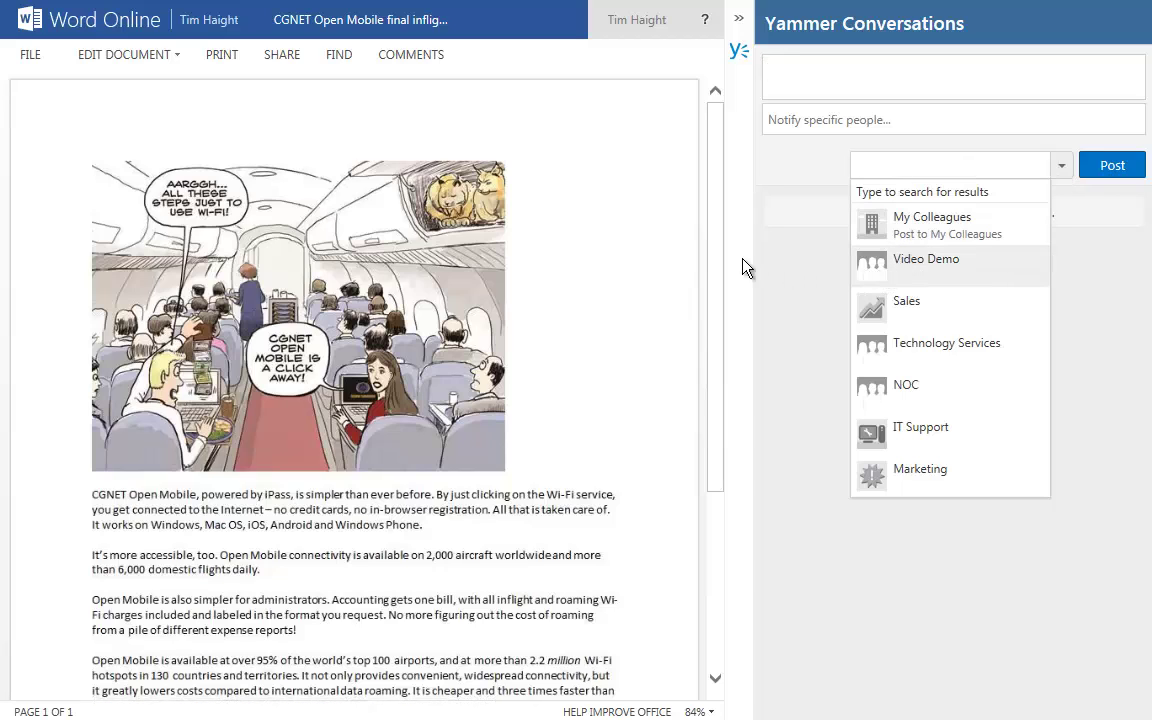
{"action": "mouse_move", "coordinate": [780, 242]}
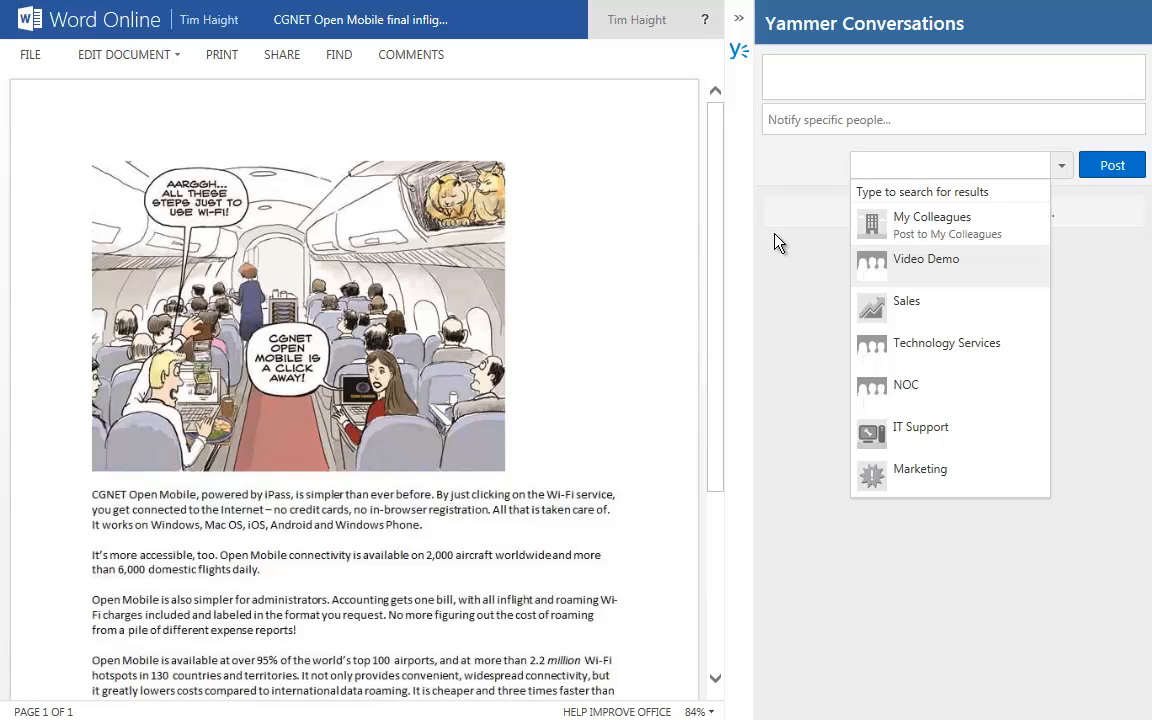
{"action": "left_click", "coordinate": [950, 164]}
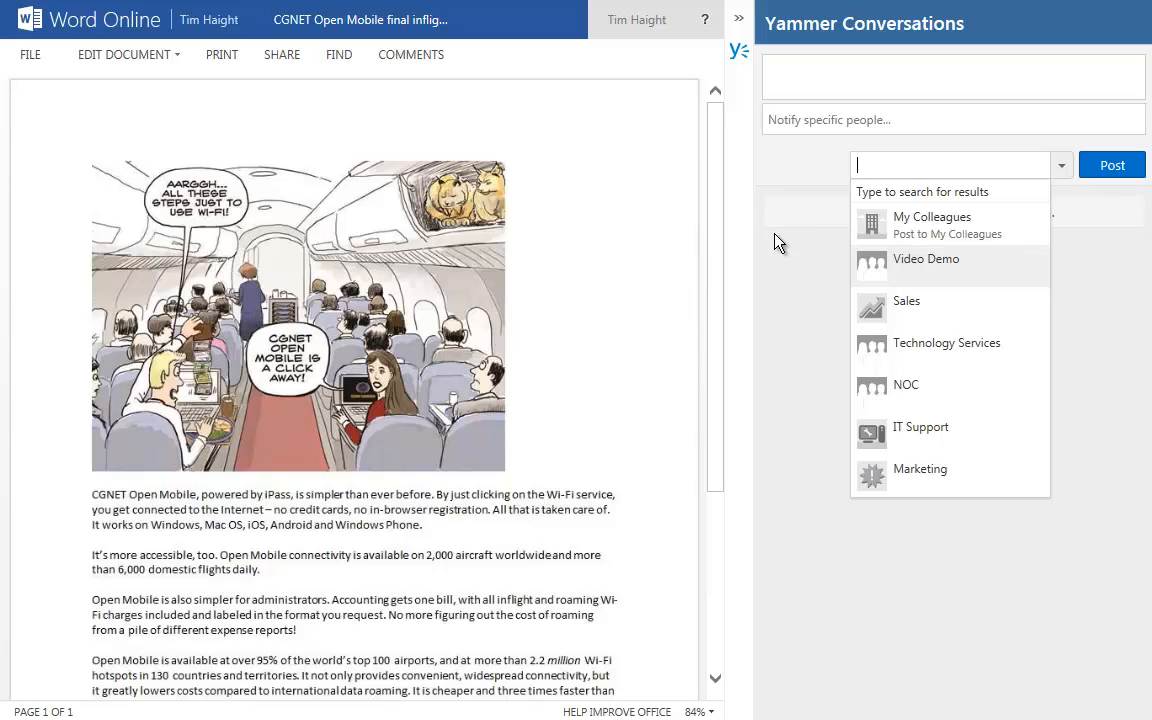
{"action": "mouse_move", "coordinate": [628, 298]}
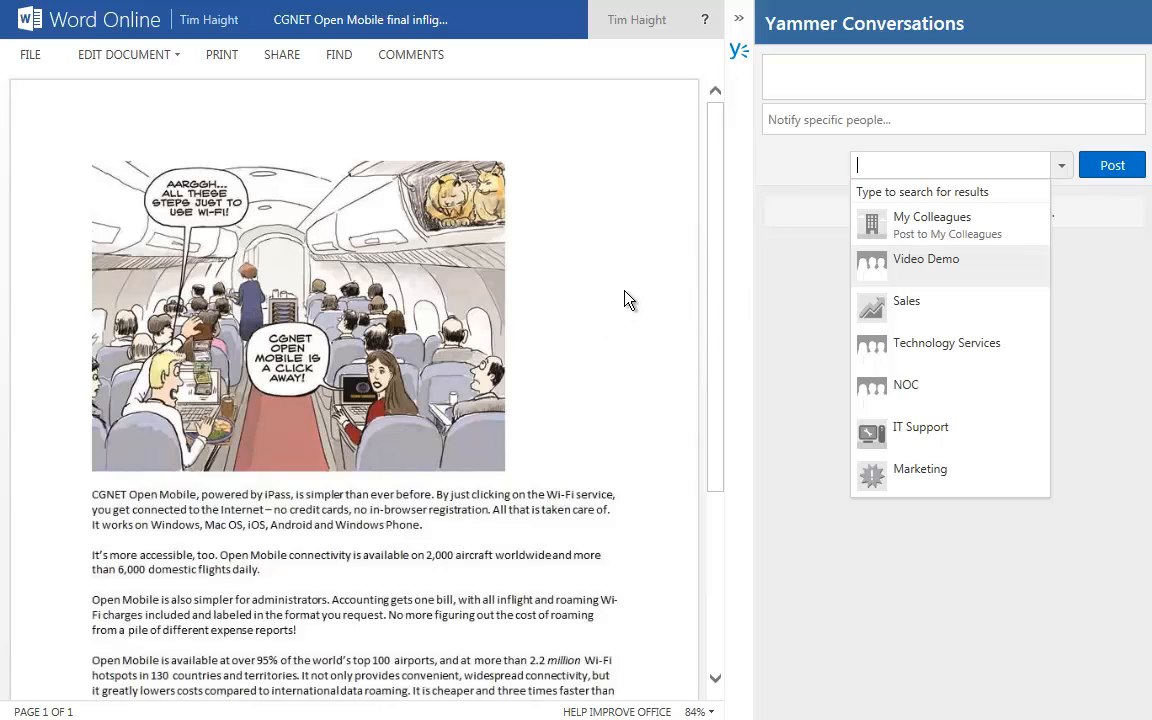
{"action": "mouse_move", "coordinate": [636, 322]}
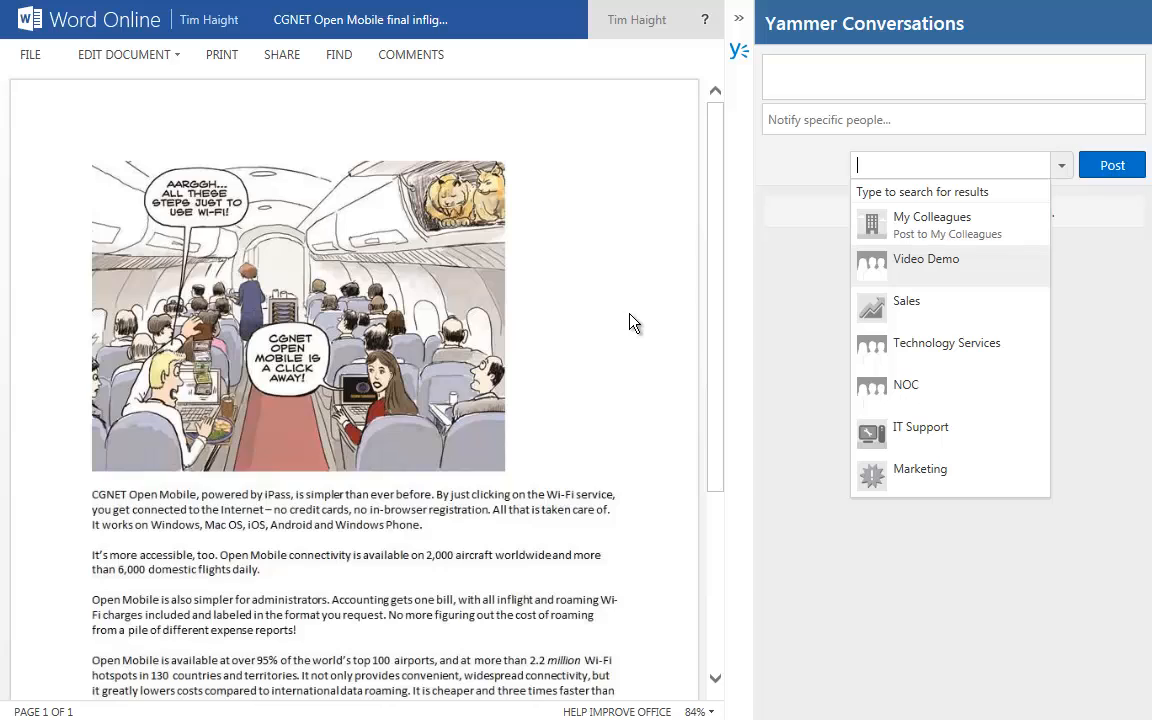
{"action": "mouse_move", "coordinate": [628, 270]}
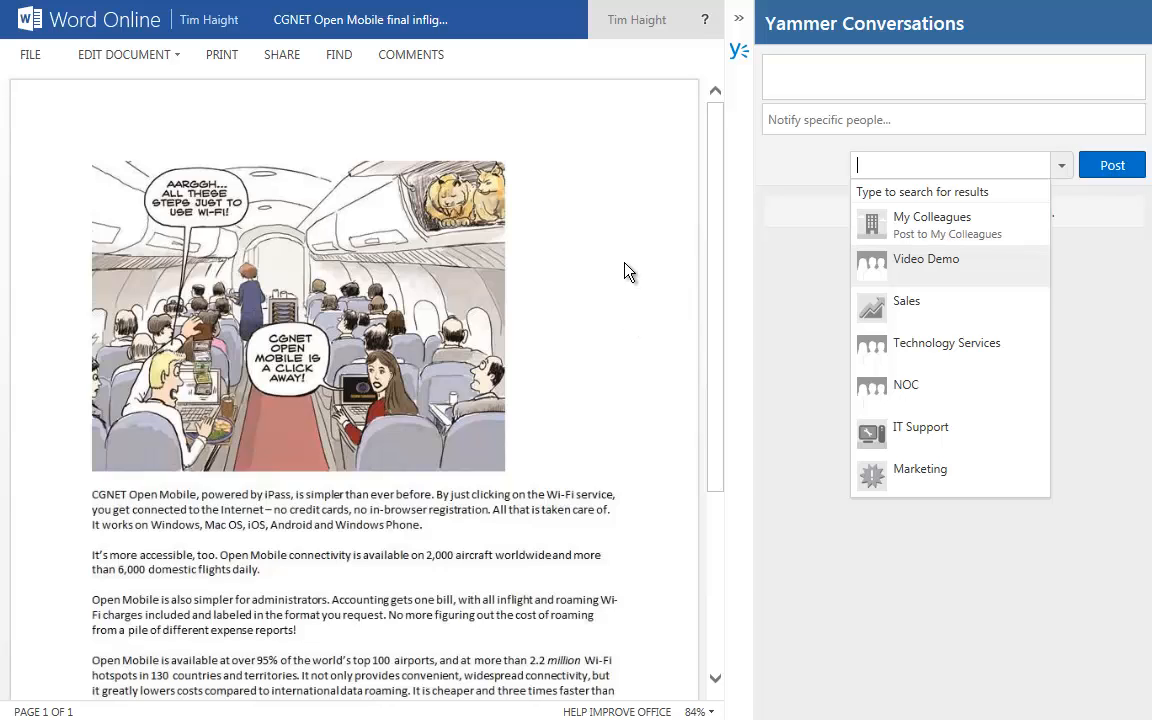
{"action": "mouse_move", "coordinate": [632, 178]}
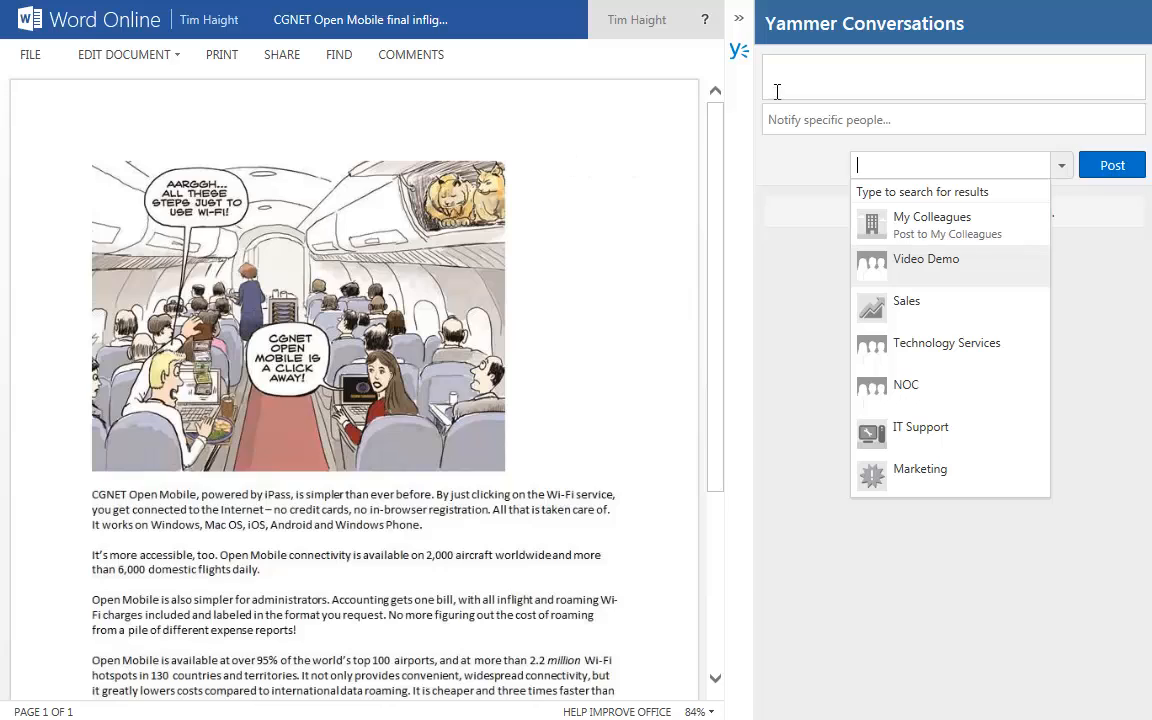
{"action": "mouse_move", "coordinate": [602, 224]}
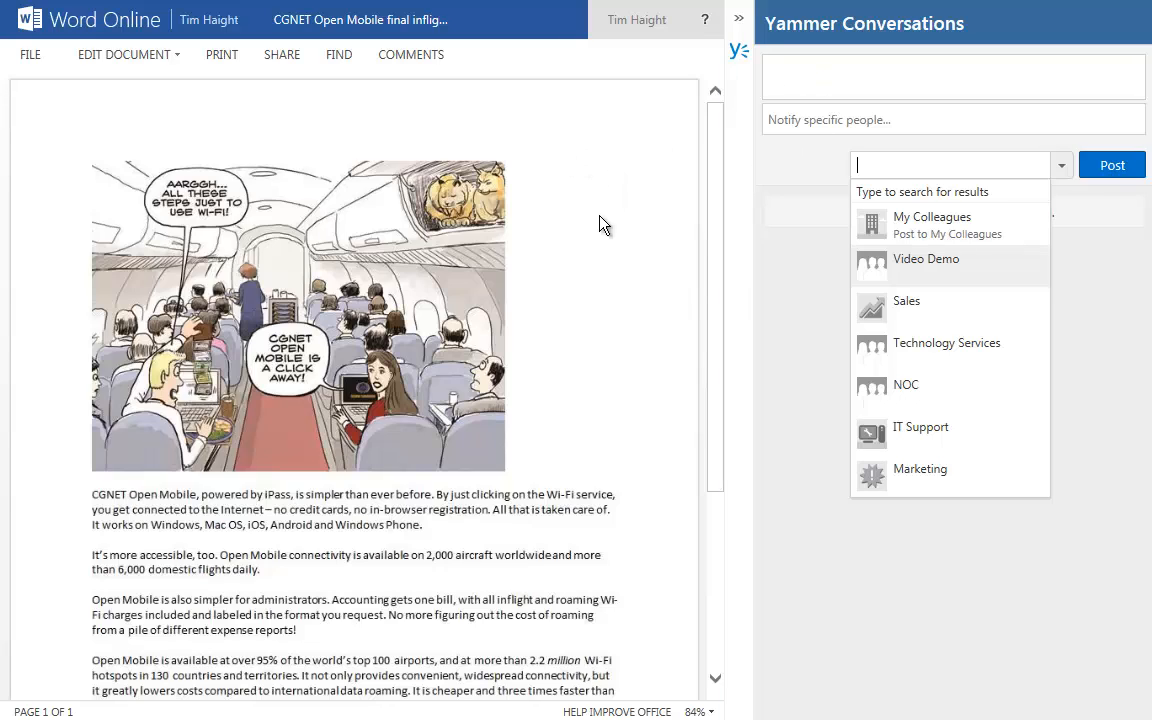
{"action": "mouse_move", "coordinate": [640, 280]}
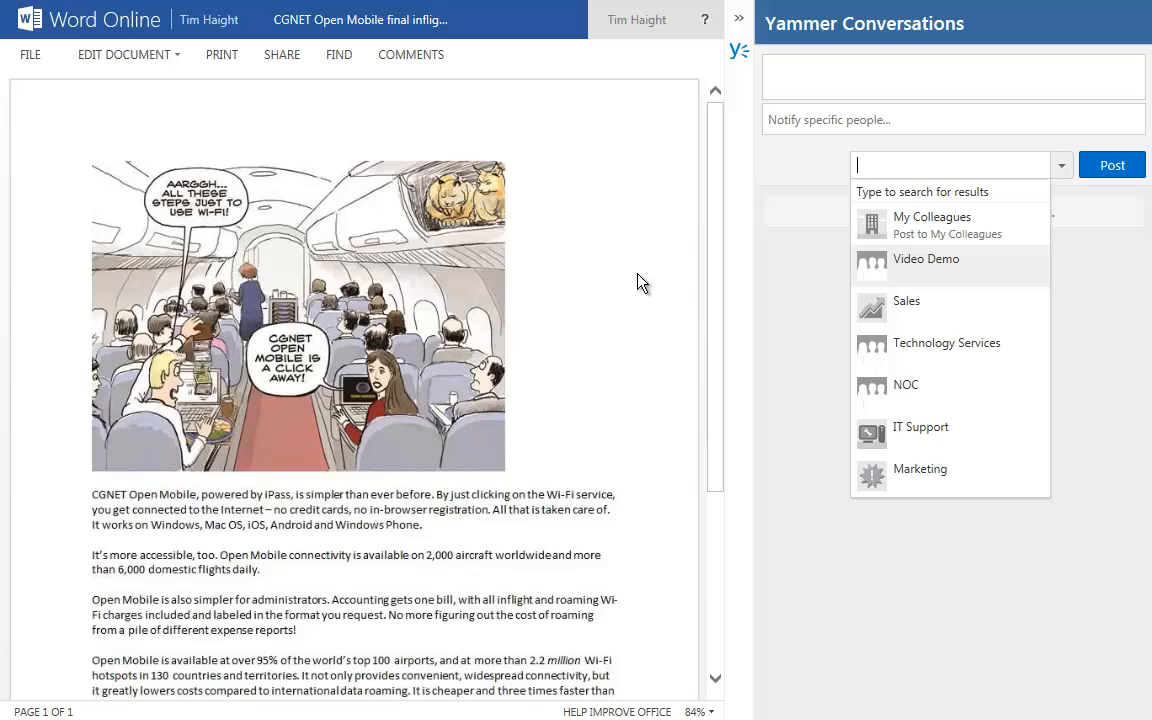
{"action": "mouse_move", "coordinate": [640, 270]}
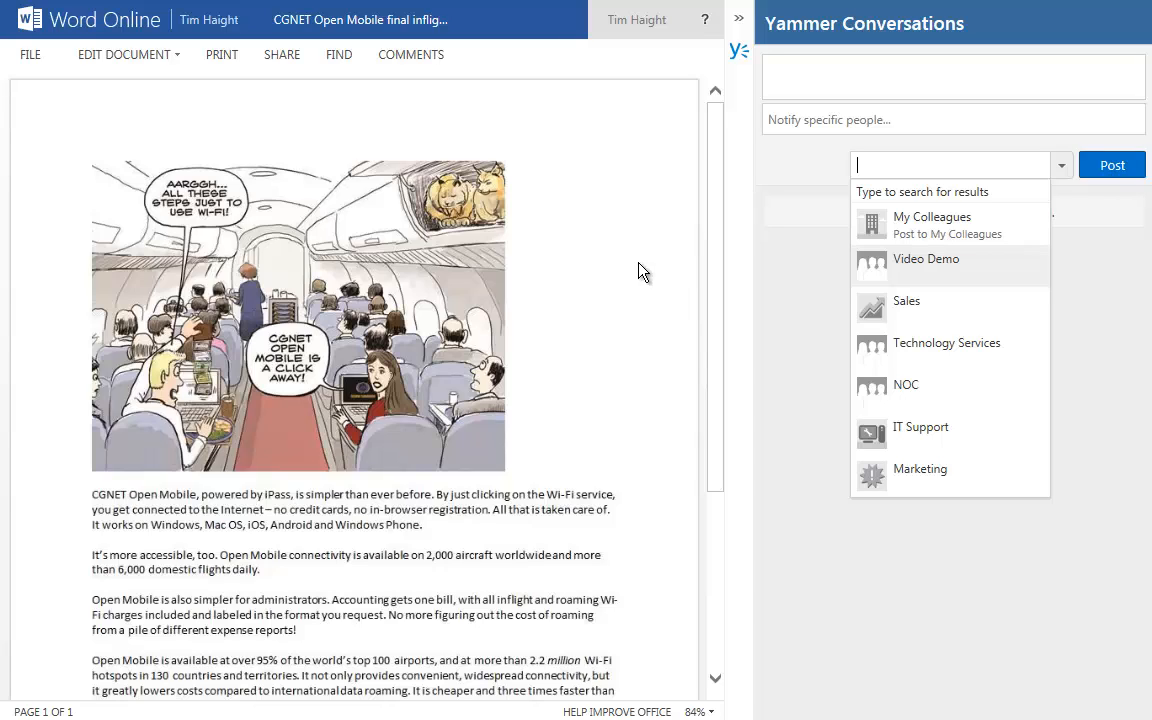